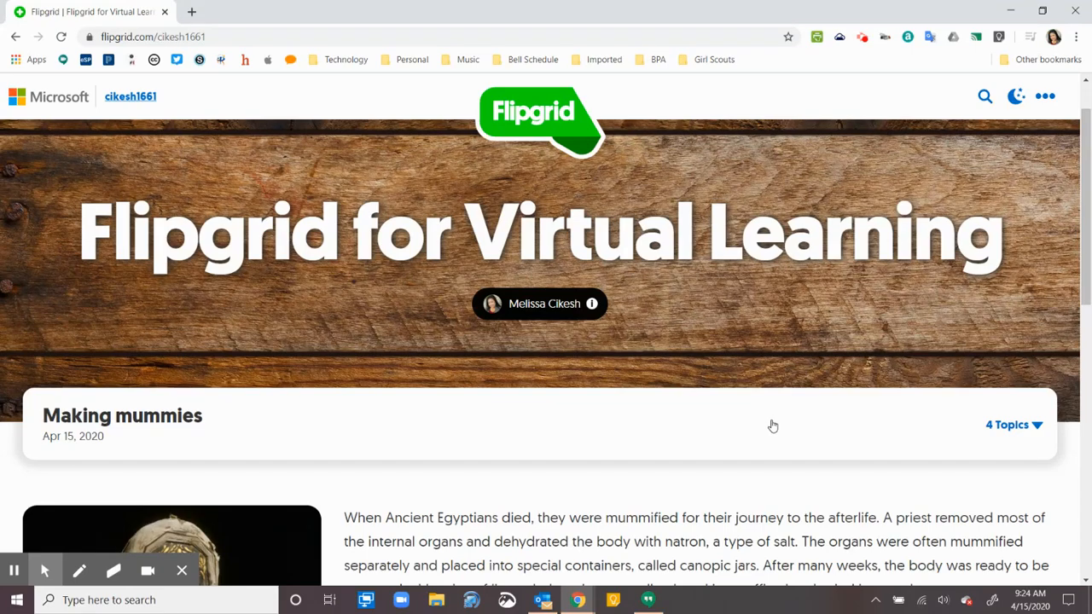
pyautogui.moveTo(761, 430)
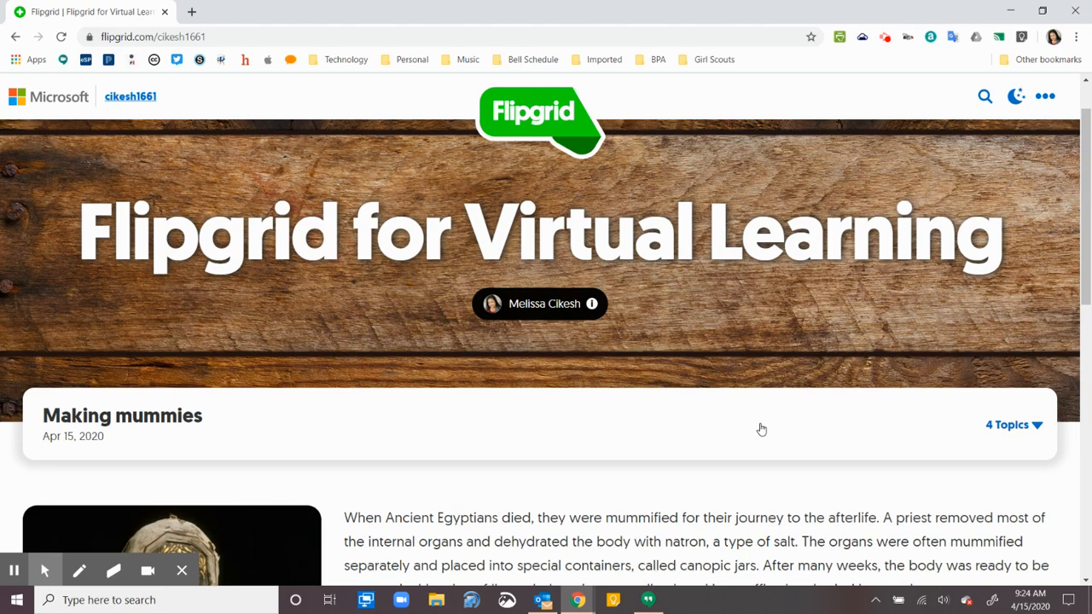
pyautogui.moveTo(795, 417)
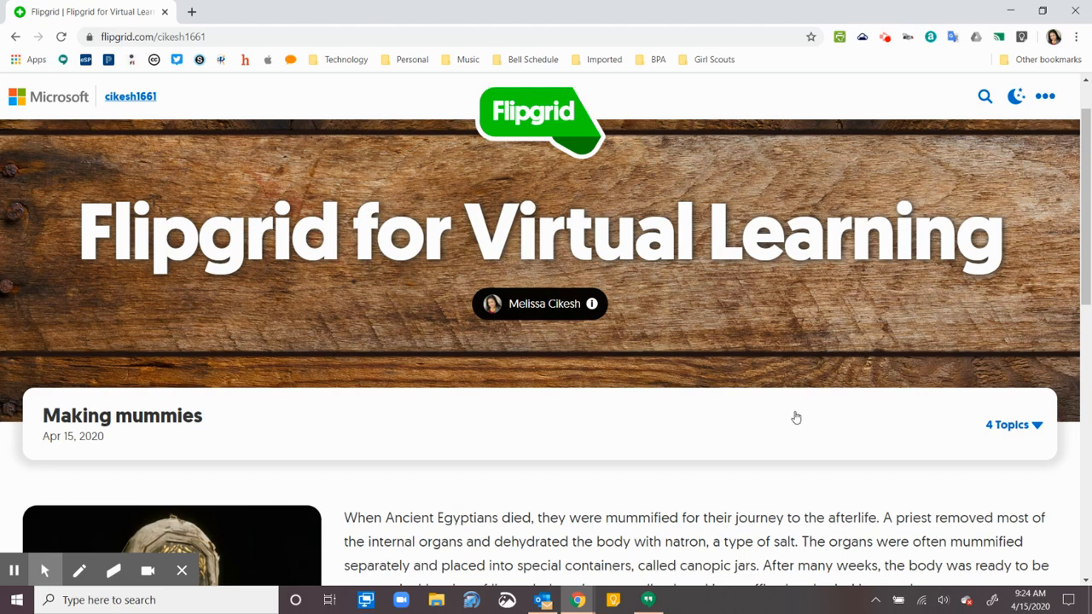
pyautogui.moveTo(784, 409)
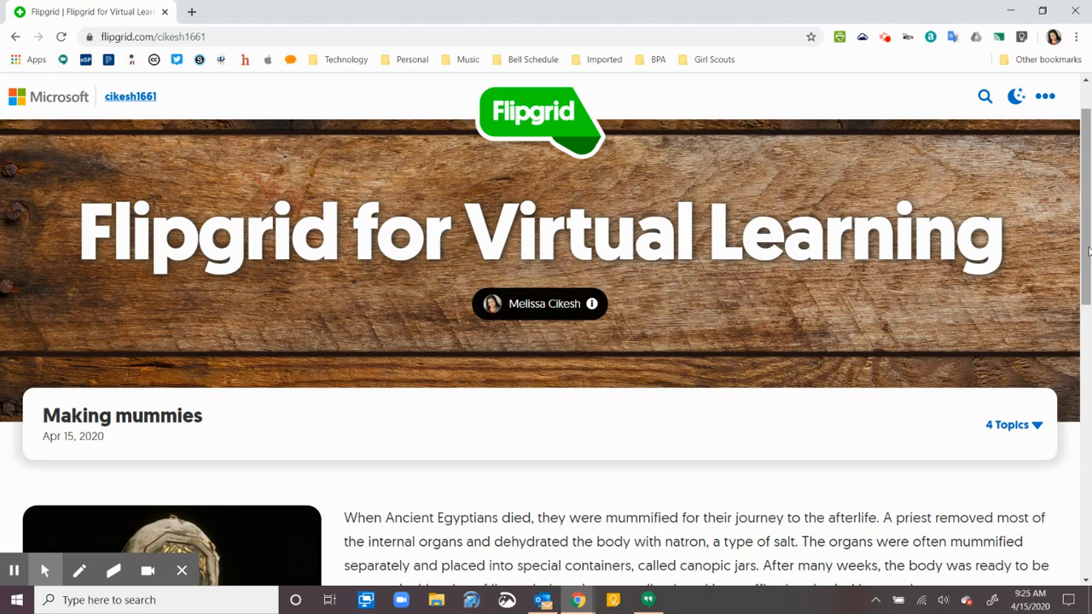
# Browse the group page, expanding and collapsing the topics list
pyautogui.scroll(-3)
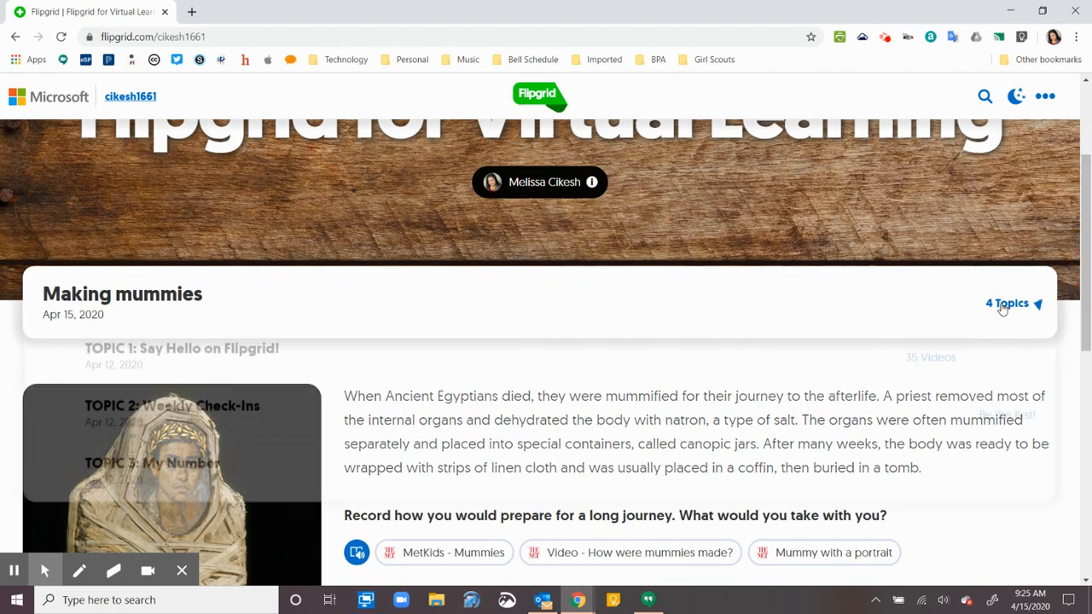
pyautogui.click(1007, 304)
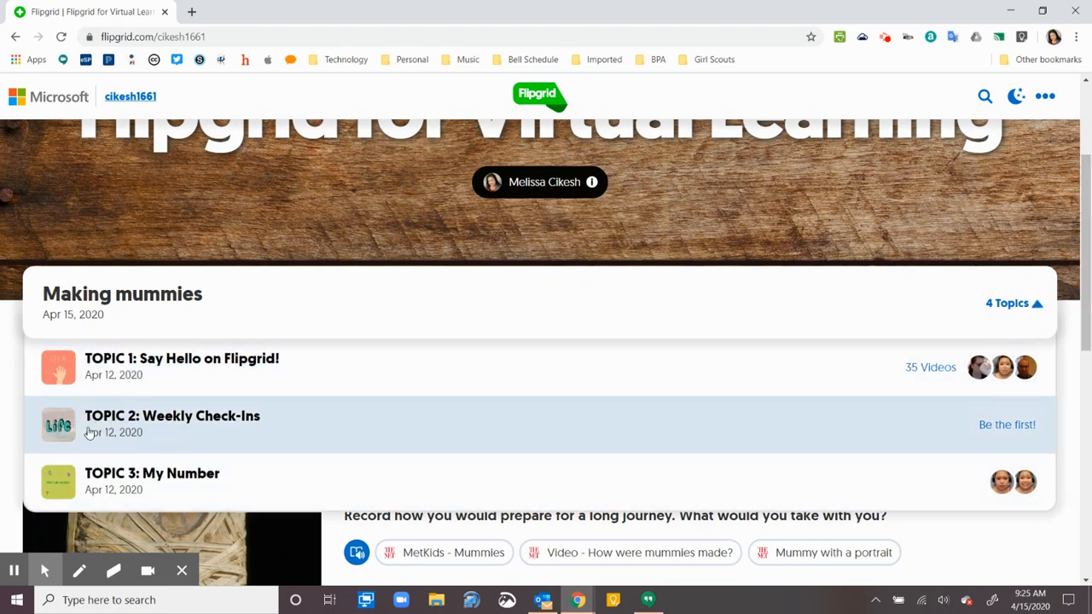
pyautogui.moveTo(82, 454)
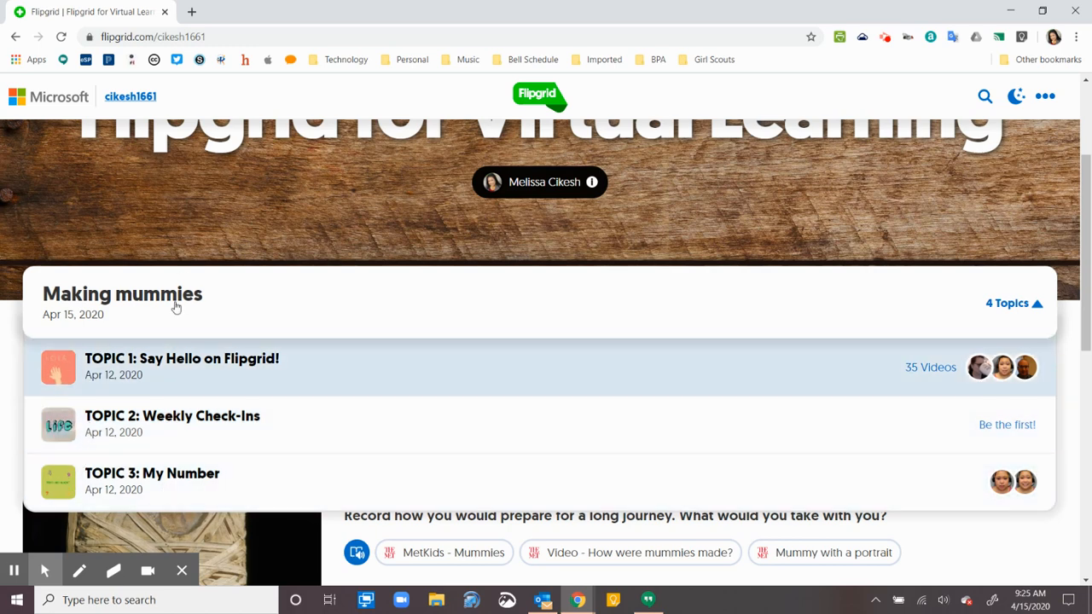
pyautogui.click(1014, 304)
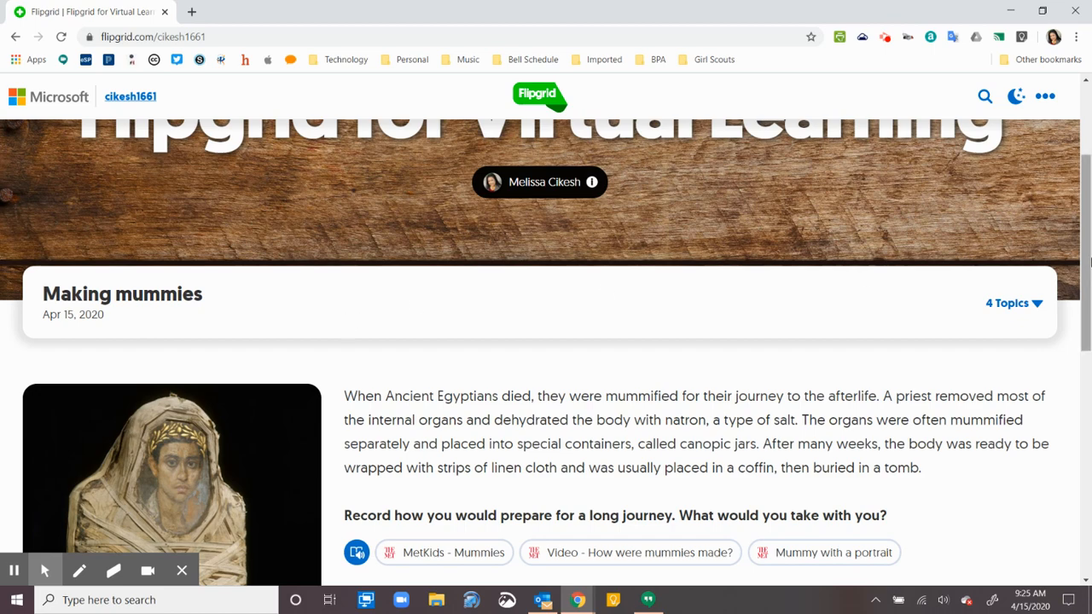
pyautogui.scroll(-3)
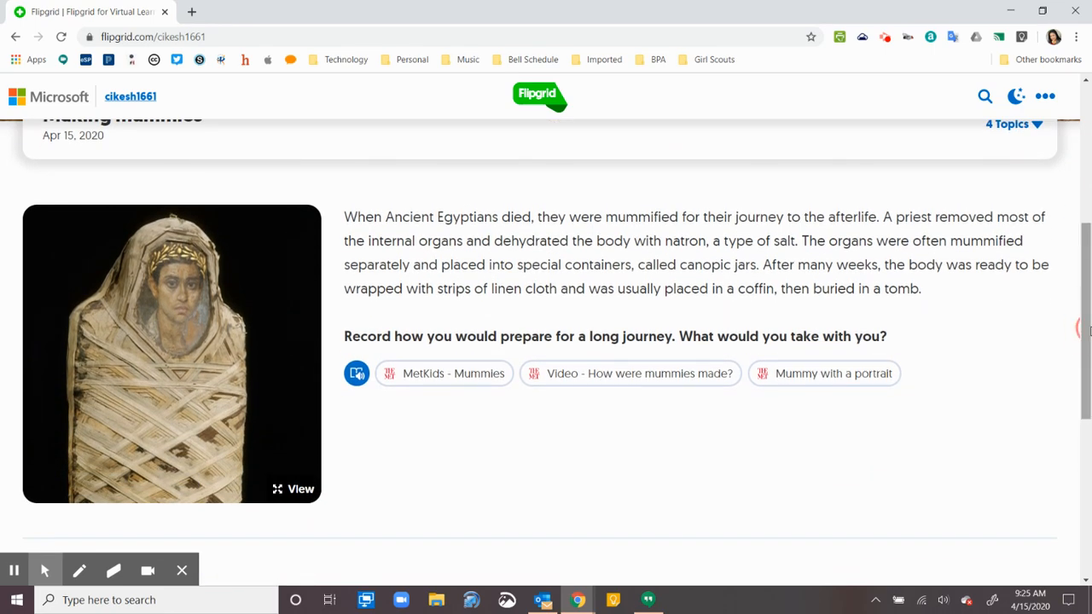
pyautogui.moveTo(168, 415)
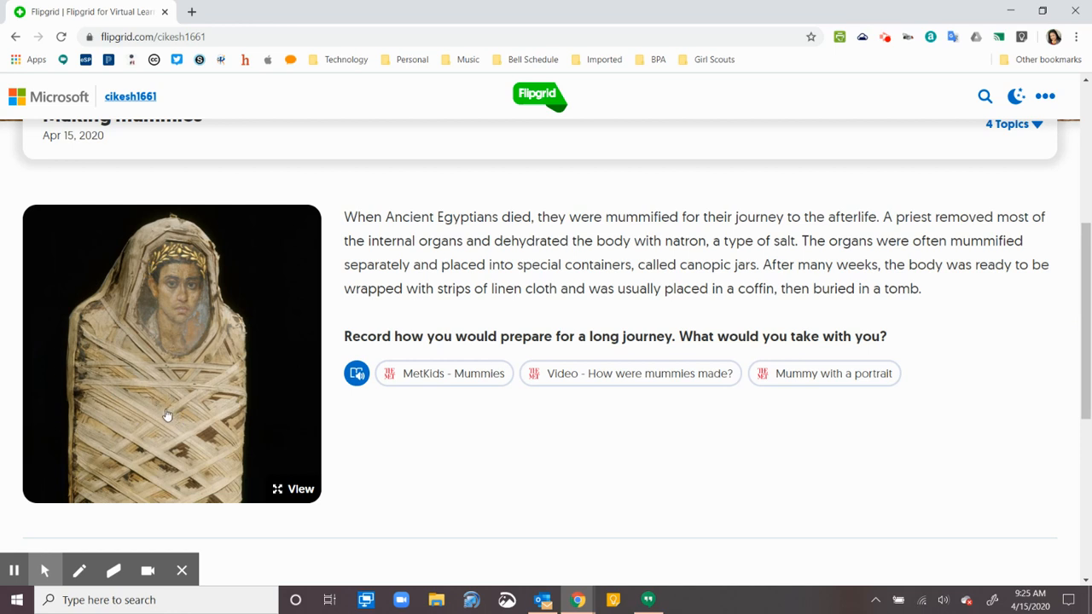
pyautogui.moveTo(167, 393)
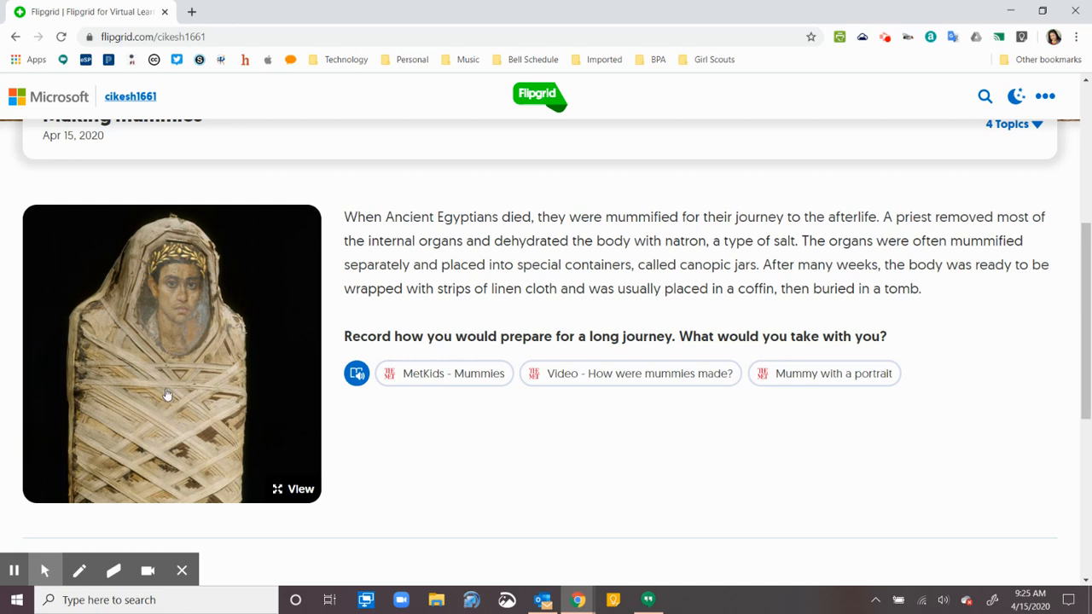
pyautogui.moveTo(321, 493)
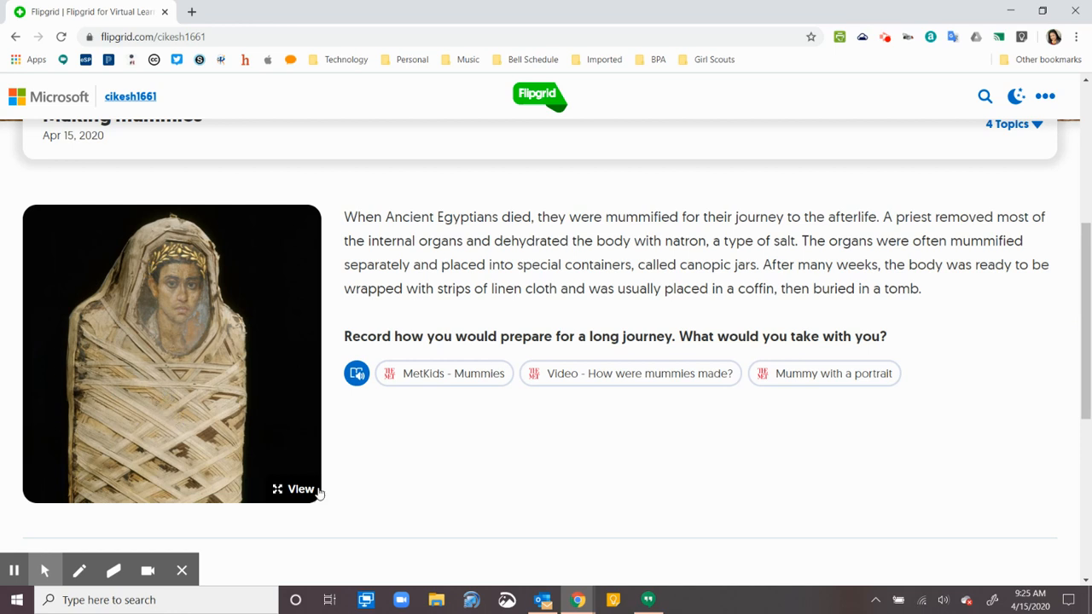
# Preview the mummy picture, then launch Immersive Reader on the Making mummies passage
pyautogui.click(293, 488)
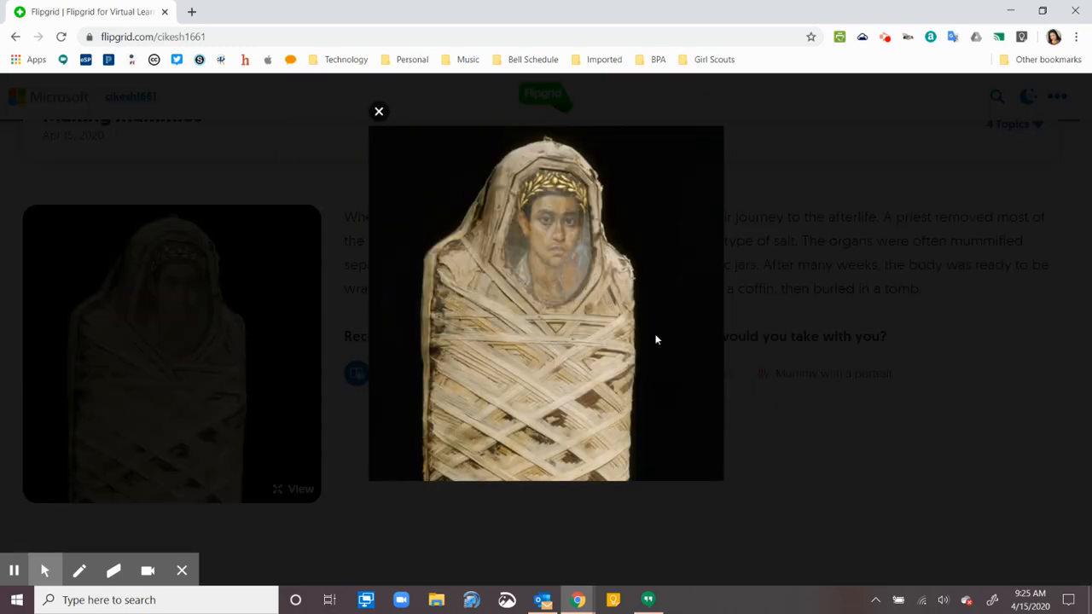
pyautogui.click(379, 111)
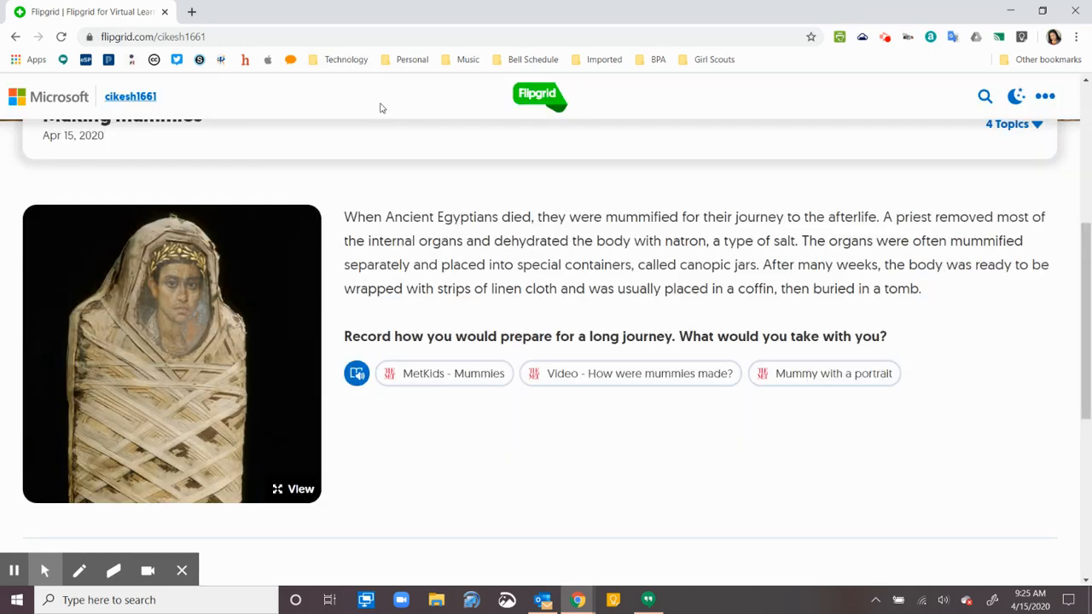
pyautogui.moveTo(392, 316)
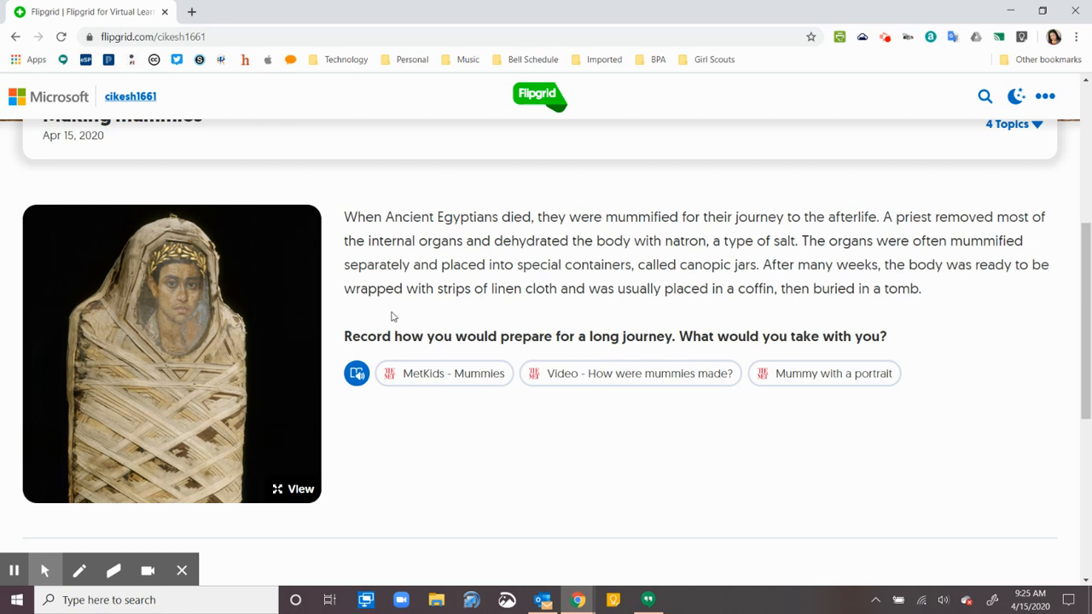
pyautogui.moveTo(382, 408)
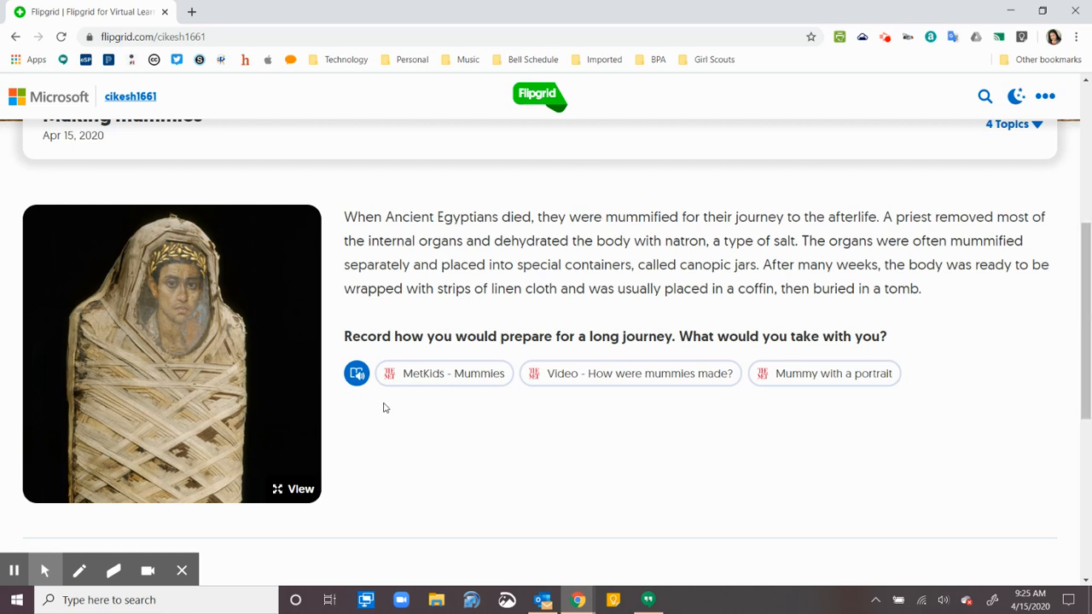
pyautogui.moveTo(355, 373)
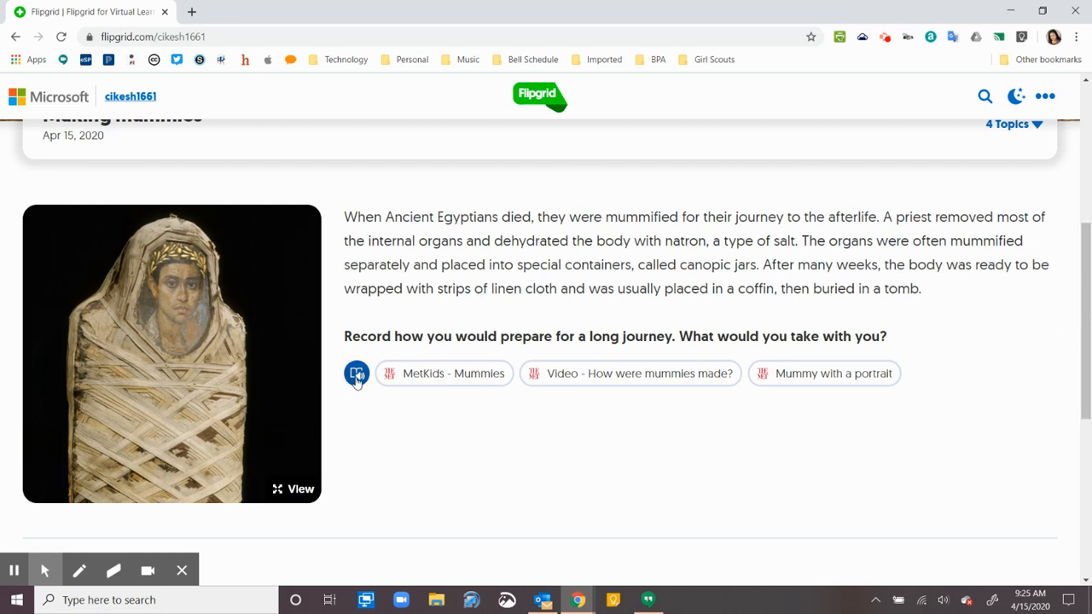
pyautogui.click(355, 372)
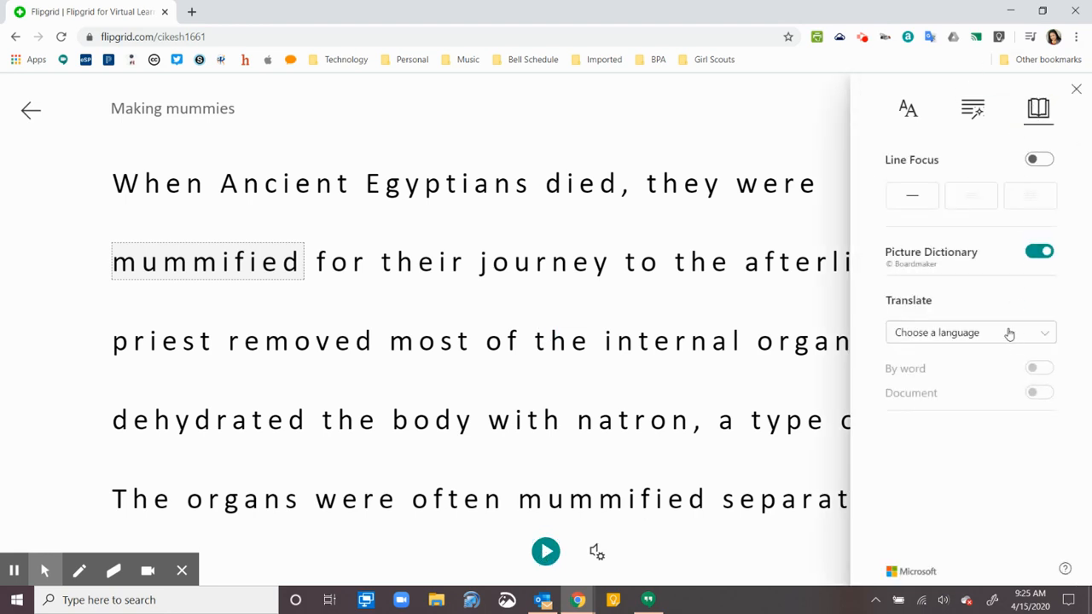
# Choose Spanish (Mexico) as the translation language with whole-document translation, then hide the panel
pyautogui.click(969, 331)
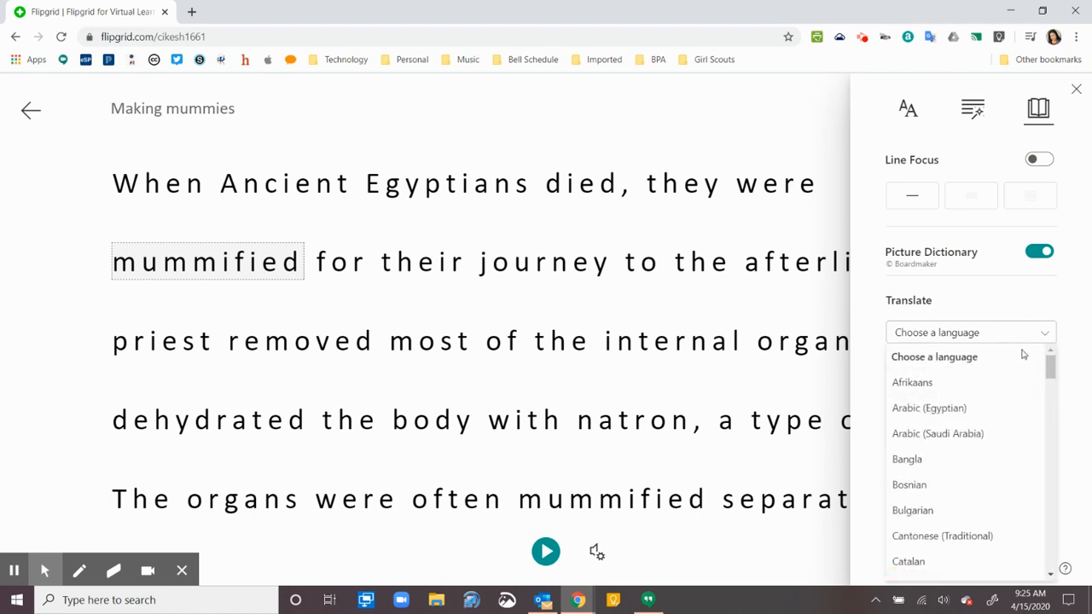
pyautogui.scroll(-3)
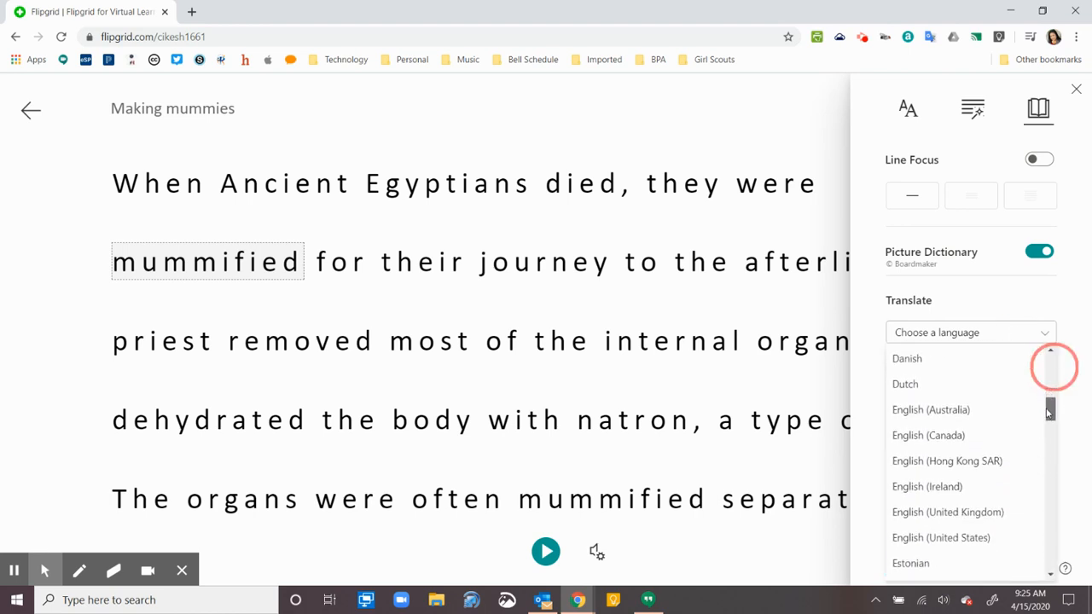
pyautogui.scroll(-3)
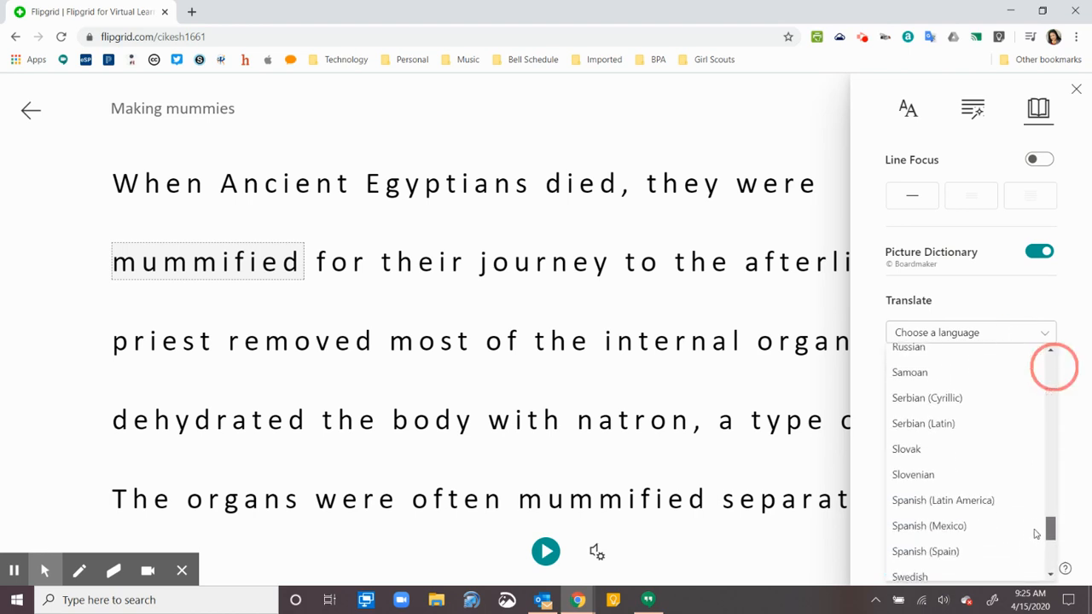
pyautogui.click(928, 526)
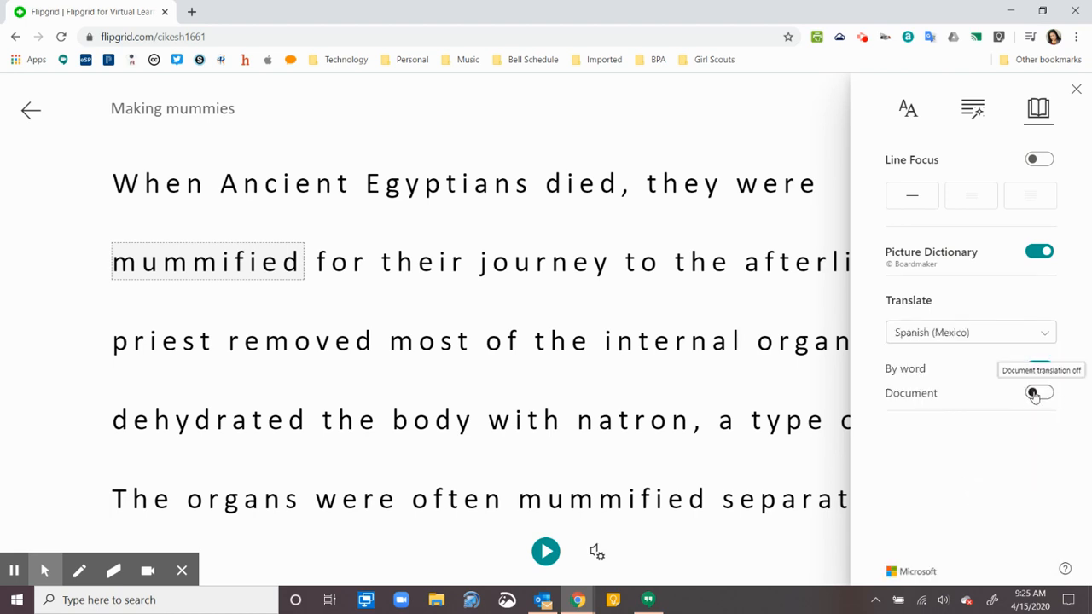
pyautogui.click(1039, 392)
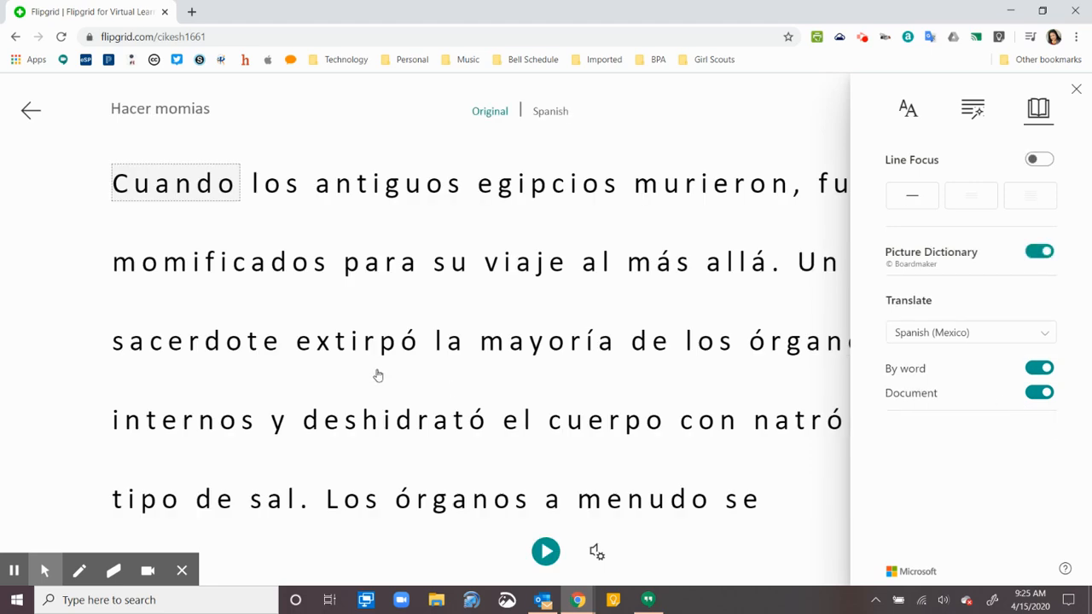
pyautogui.click(1075, 89)
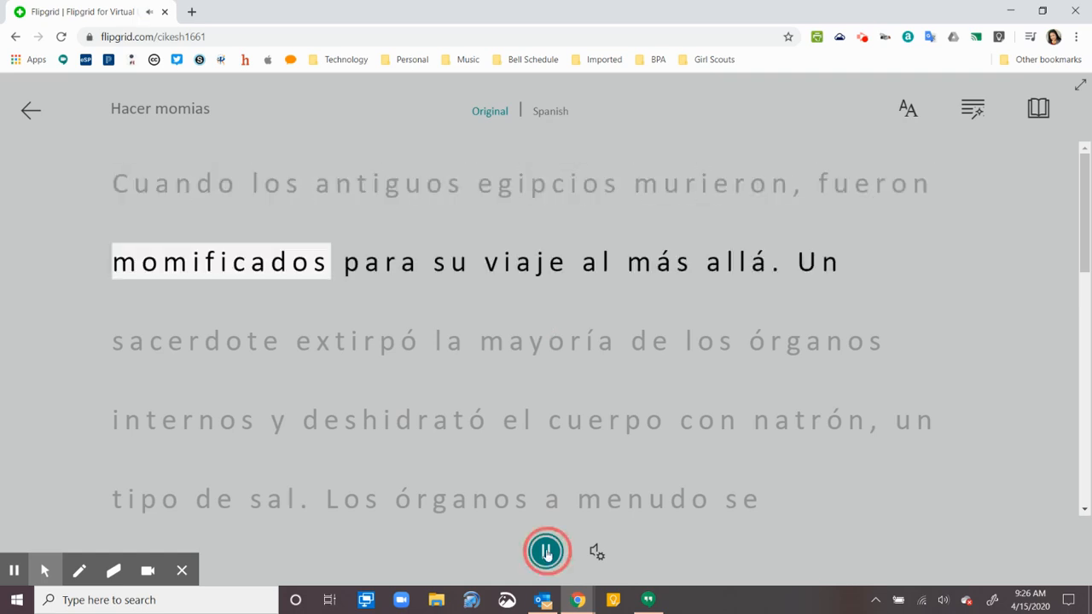
# Look up 'momificados' in the Picture Dictionary and hear it read aloud
pyautogui.click(546, 551)
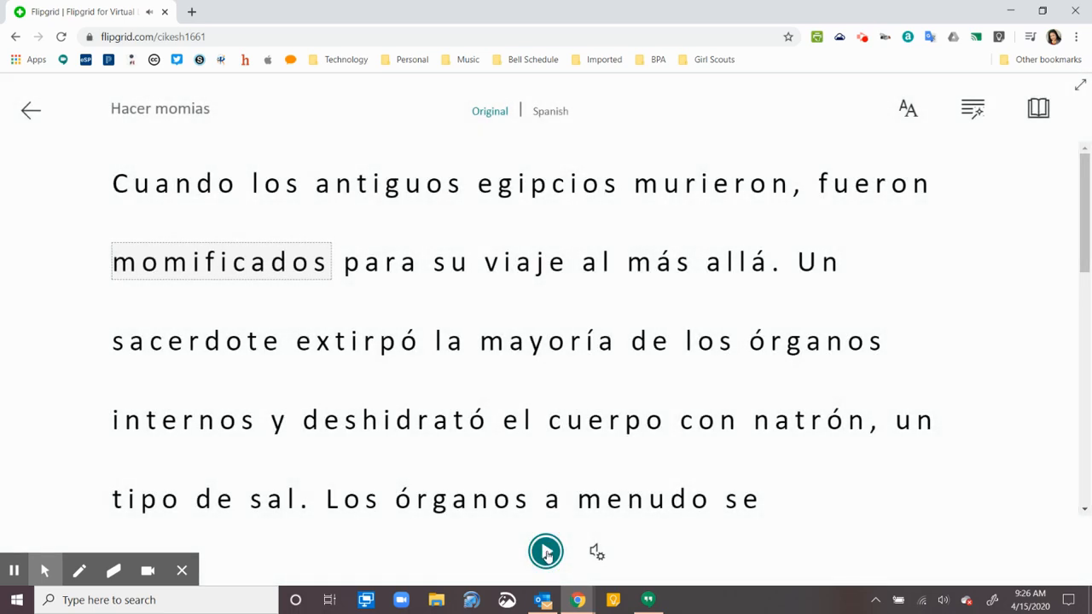
pyautogui.click(268, 262)
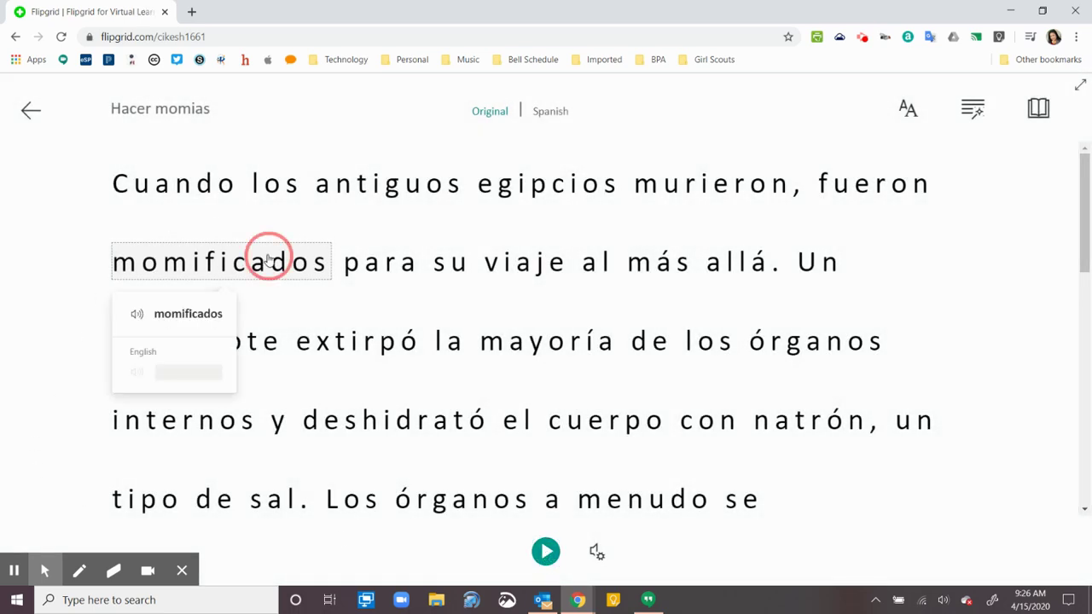
pyautogui.moveTo(136, 314)
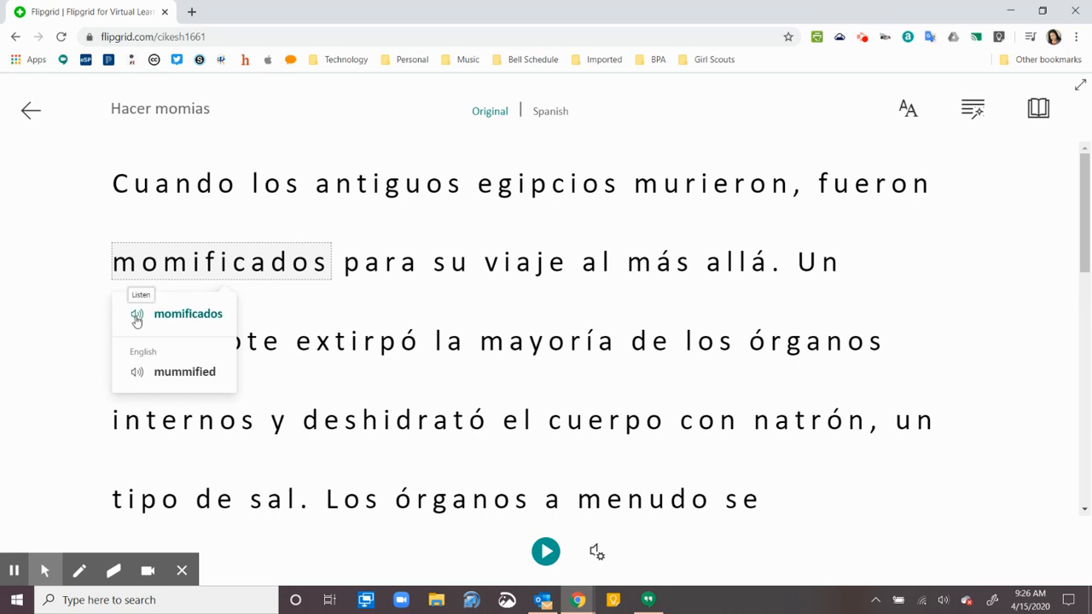
pyautogui.click(137, 314)
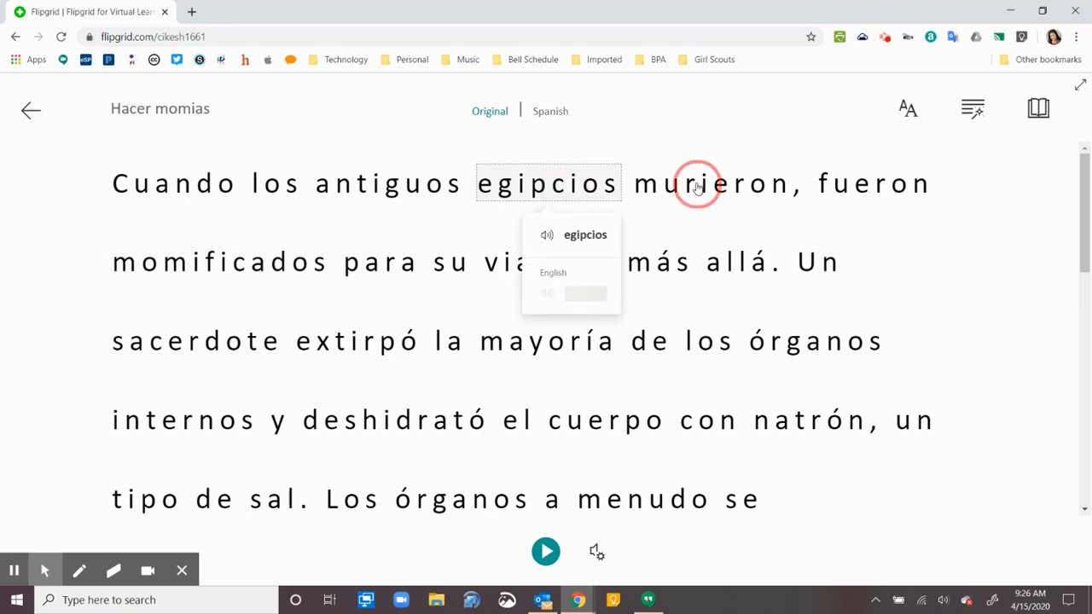
# Look up 'para' and 'viaje', then bring up the reading preferences panel
pyautogui.click(380, 262)
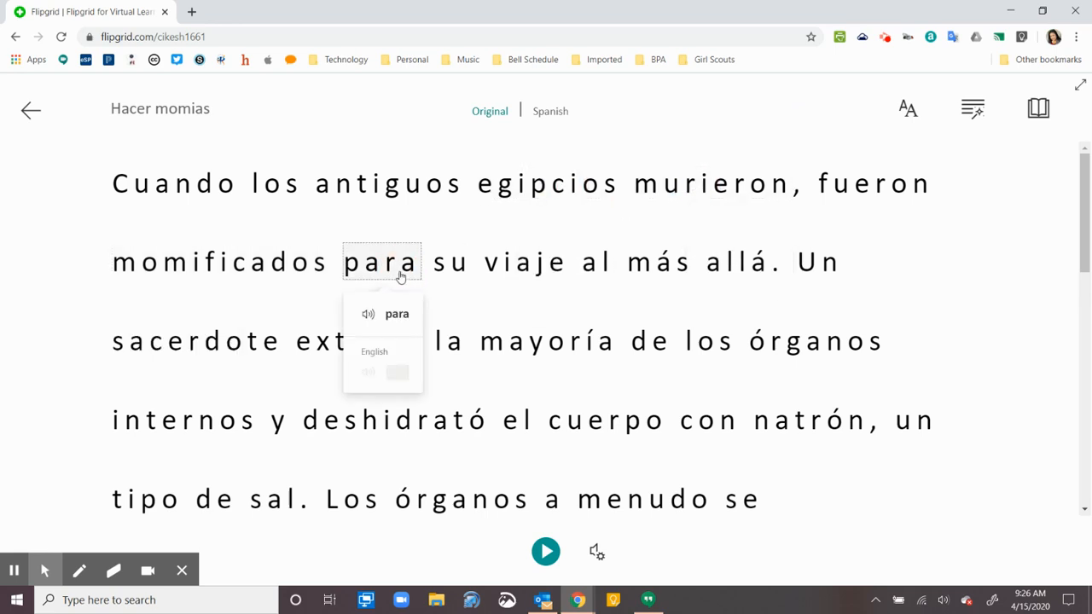
pyautogui.click(526, 262)
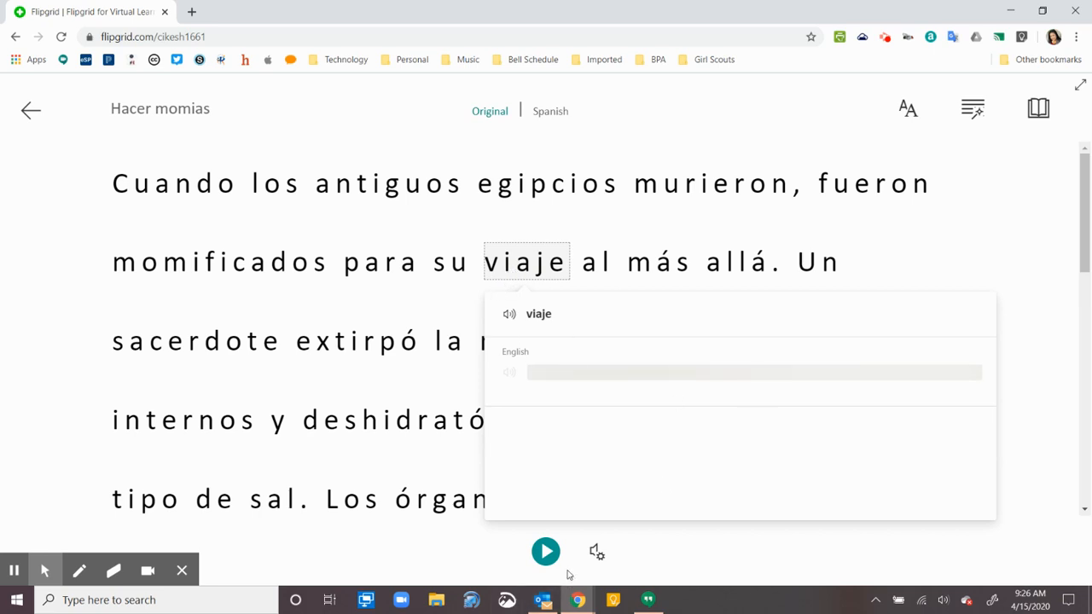
pyautogui.click(1041, 109)
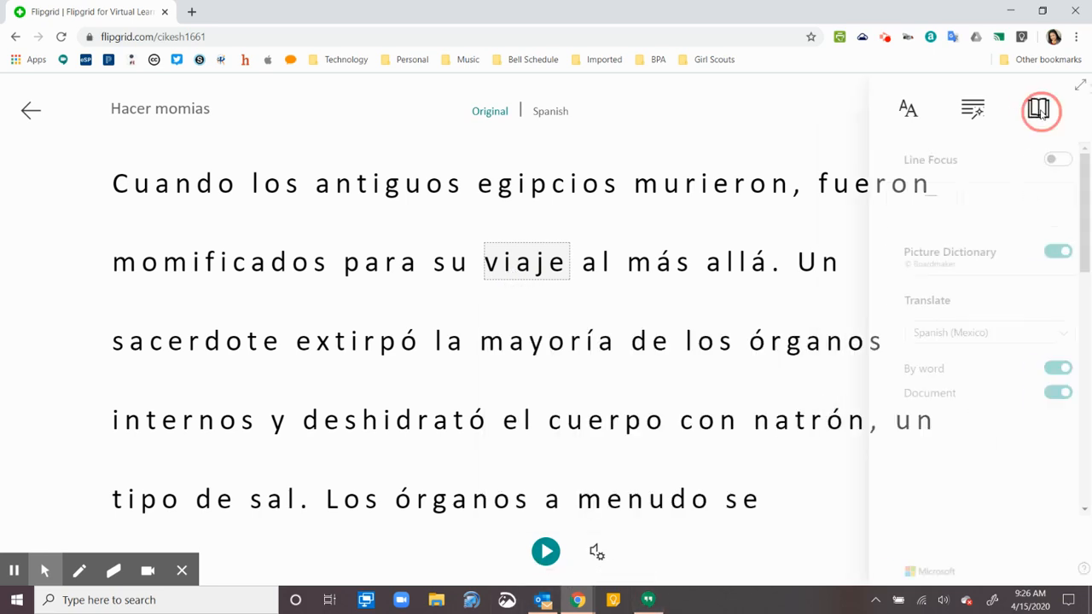
# Browse the translation language list to switch the passage back to English
pyautogui.click(1041, 111)
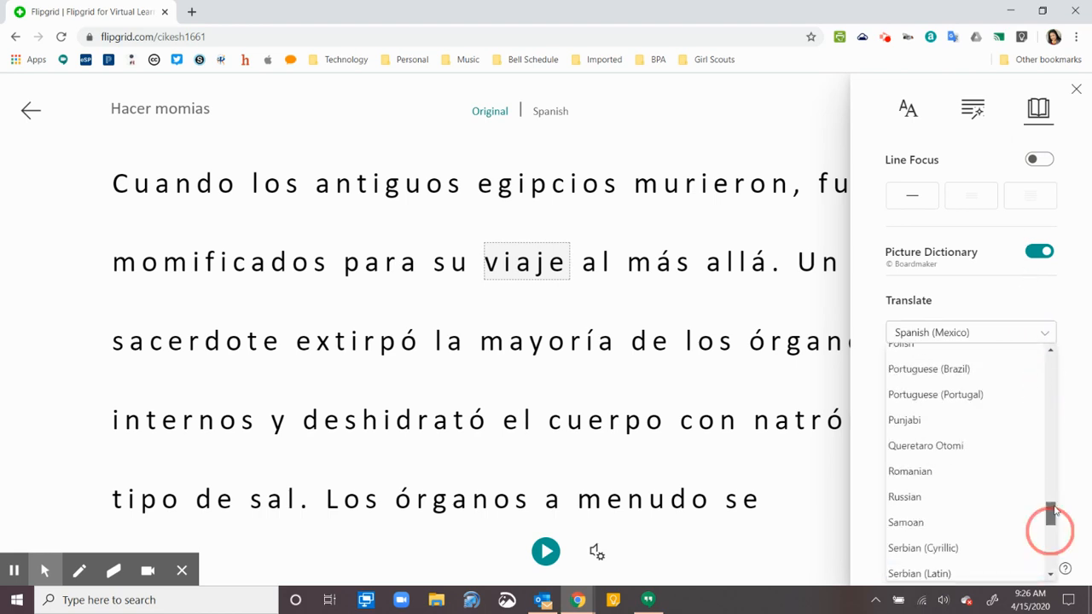
pyautogui.scroll(3)
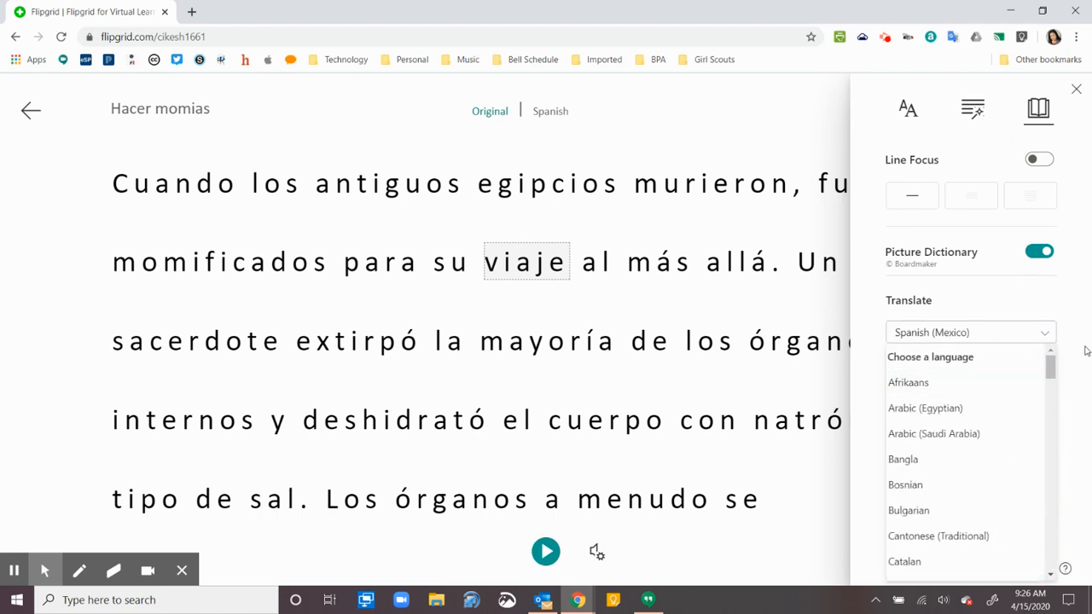
pyautogui.scroll(-3)
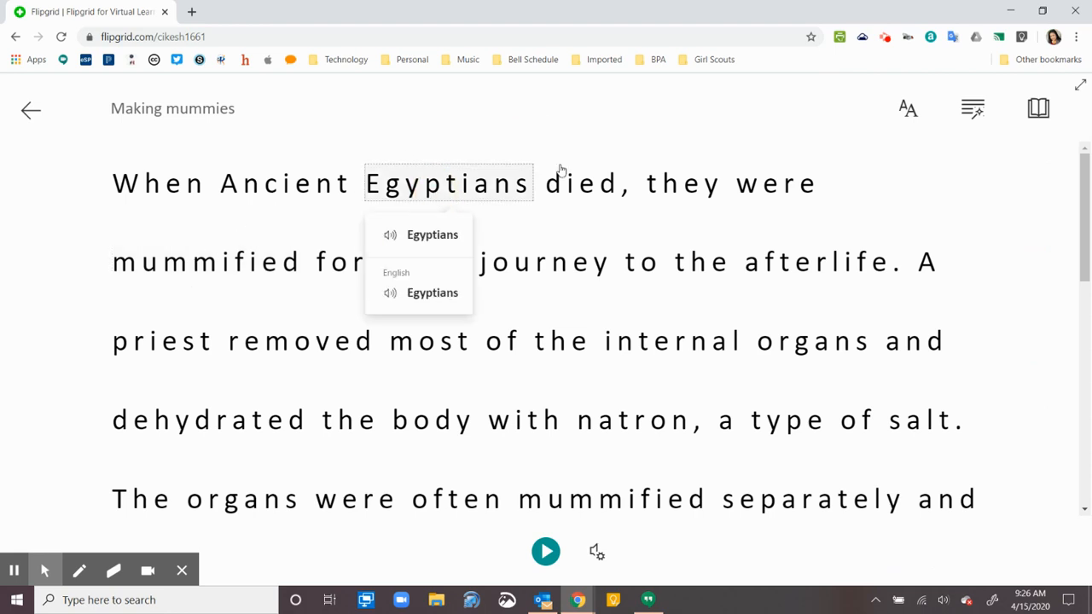
pyautogui.moveTo(846, 330)
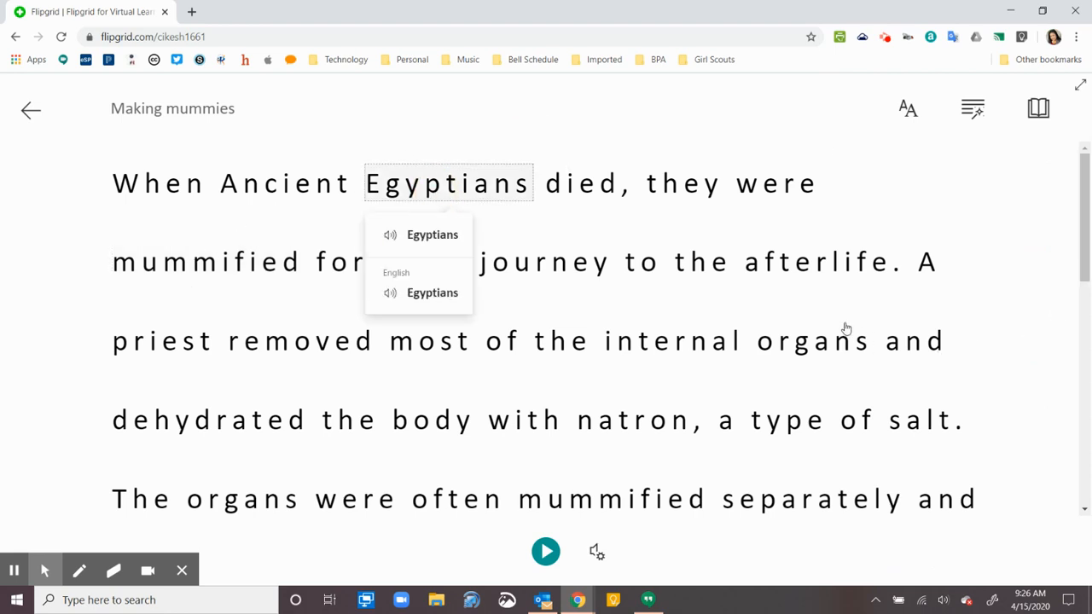
# Close the Picture Dictionary card for 'Egyptians'
pyautogui.click(812, 341)
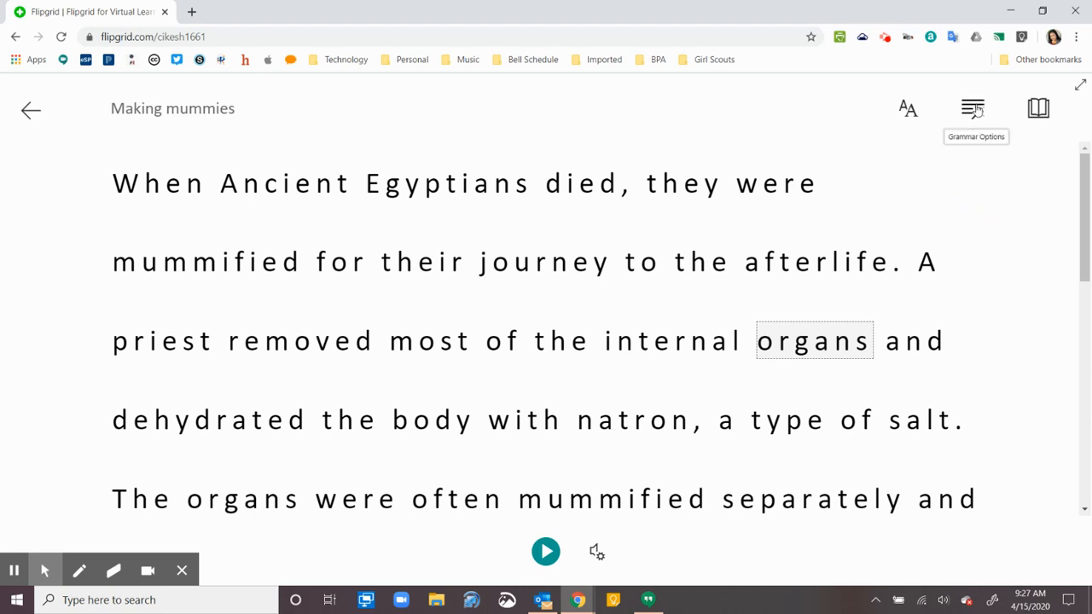
# Set text size 36 and a light blue theme in Text Preferences, then leave the reader
pyautogui.click(973, 110)
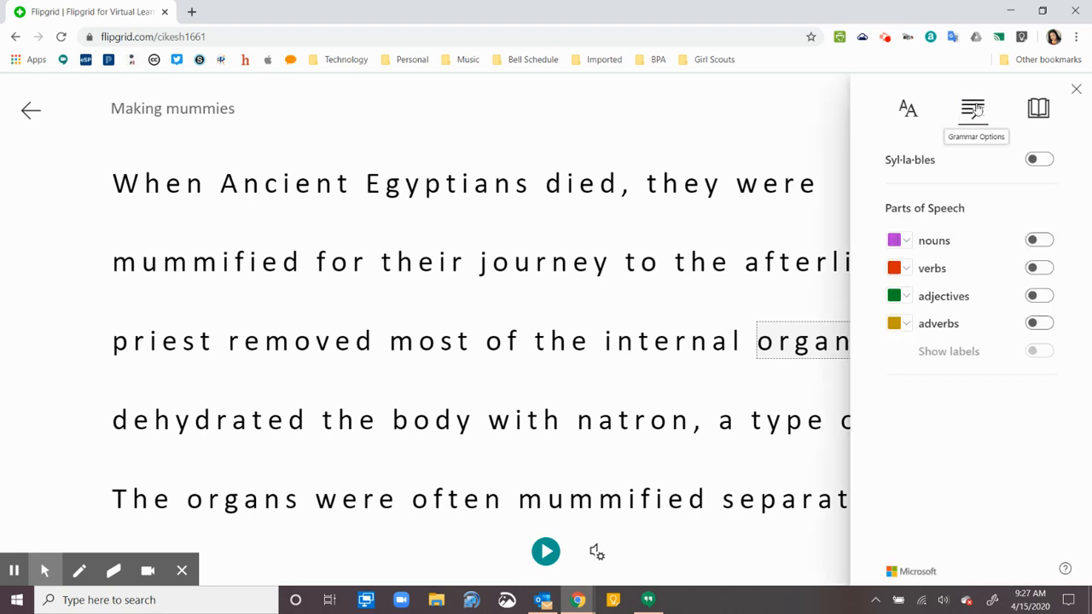
pyautogui.click(908, 109)
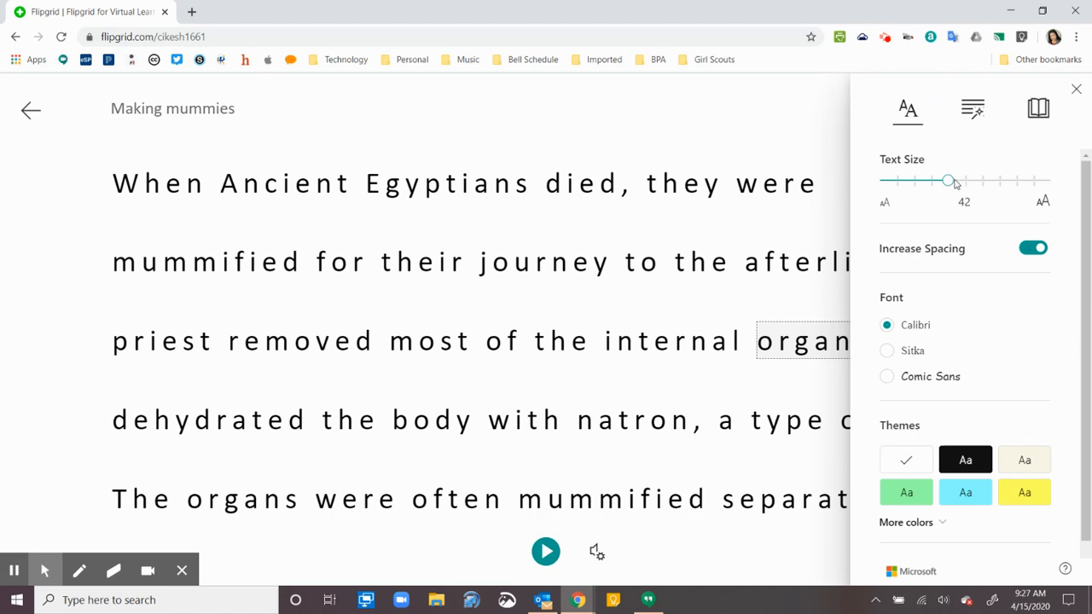
pyautogui.moveTo(947, 181); pyautogui.dragTo(931, 181)
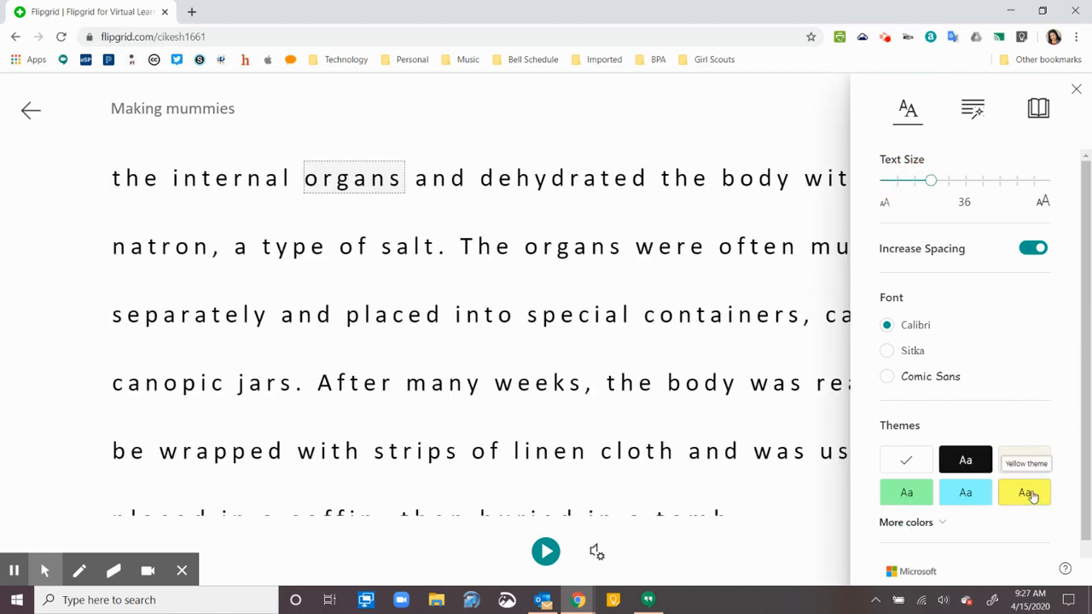
pyautogui.click(966, 492)
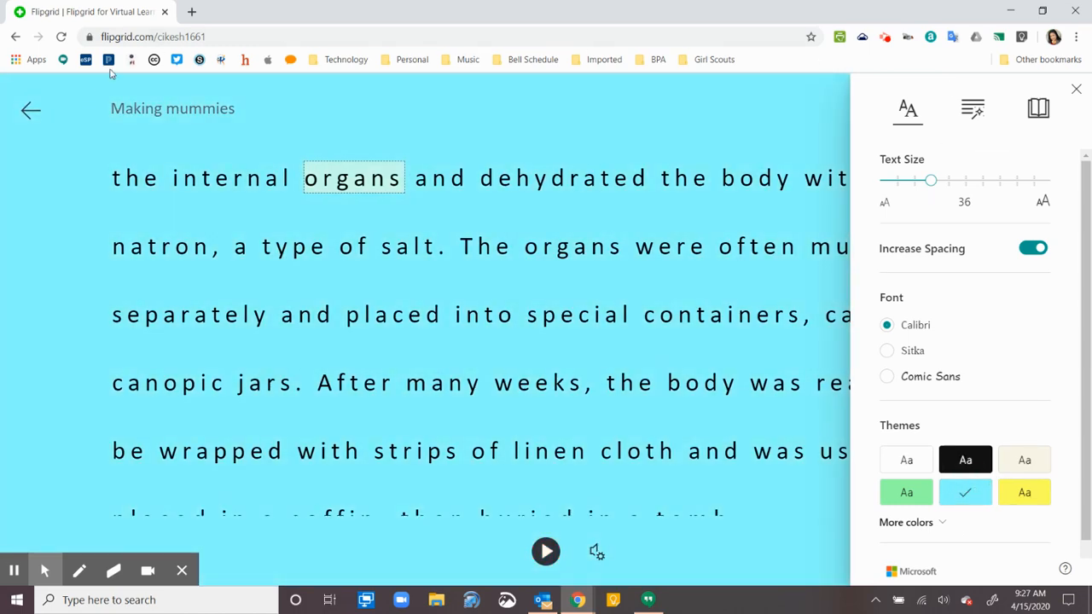
pyautogui.click(1075, 89)
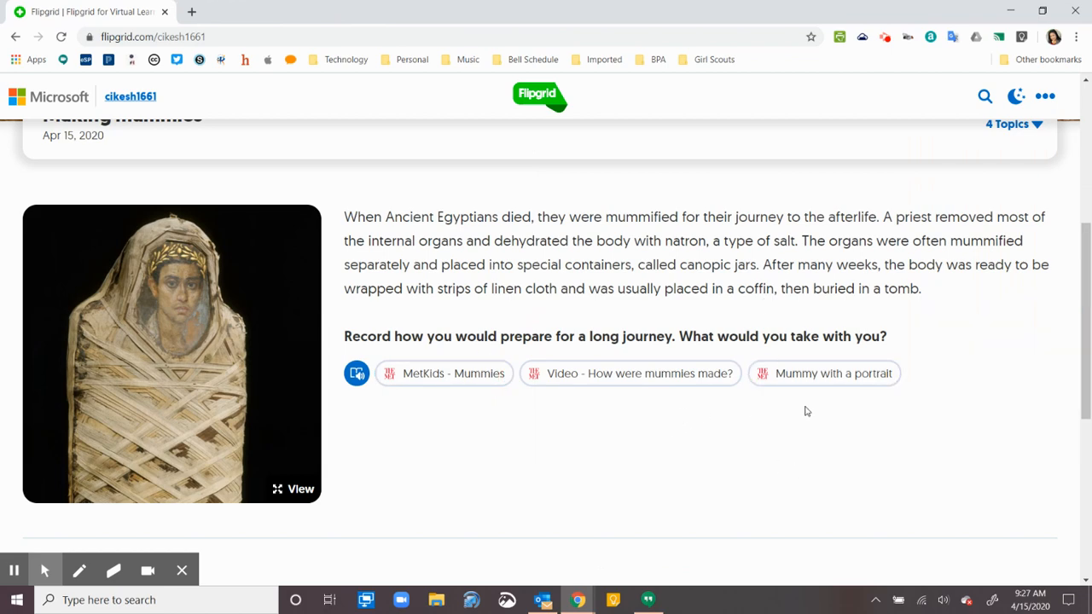
pyautogui.moveTo(676, 488)
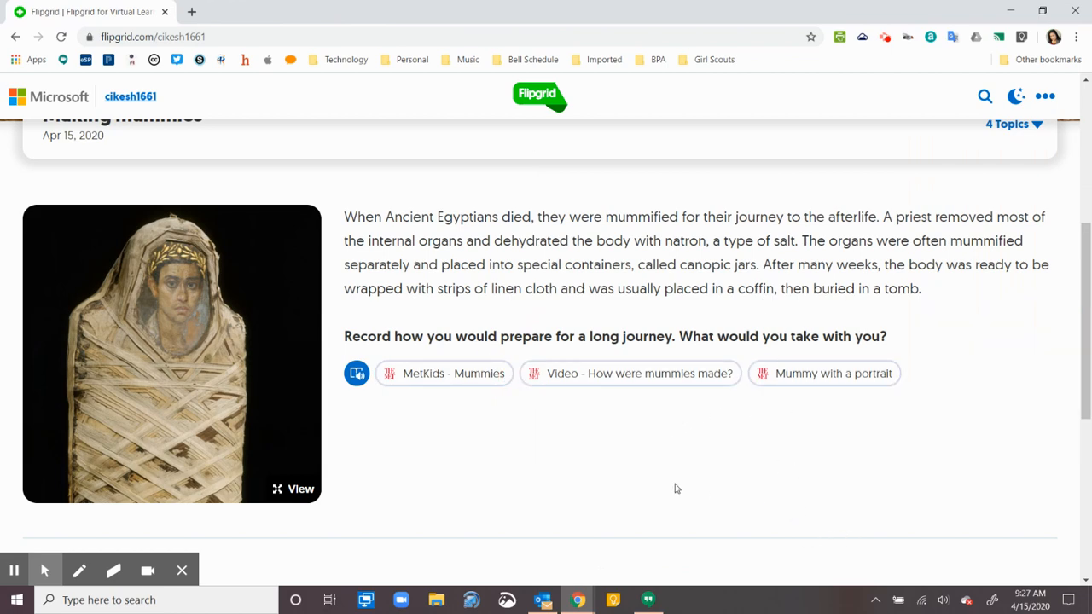
# Scroll the topic page down to the Responses section
pyautogui.scroll(-3)
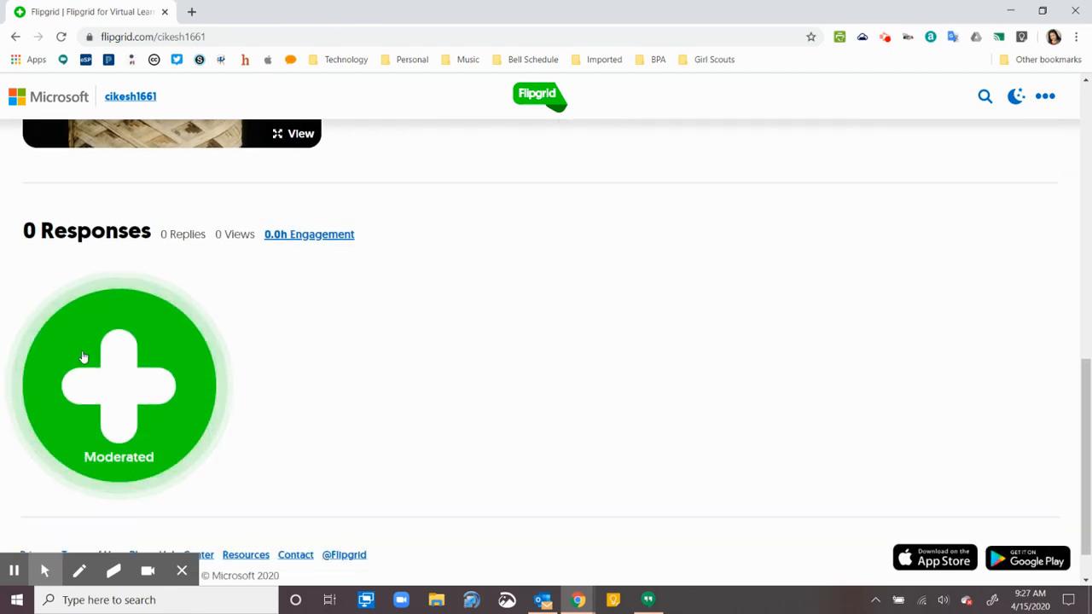
# Start a moderated response and sign in with the first Google account
pyautogui.click(120, 386)
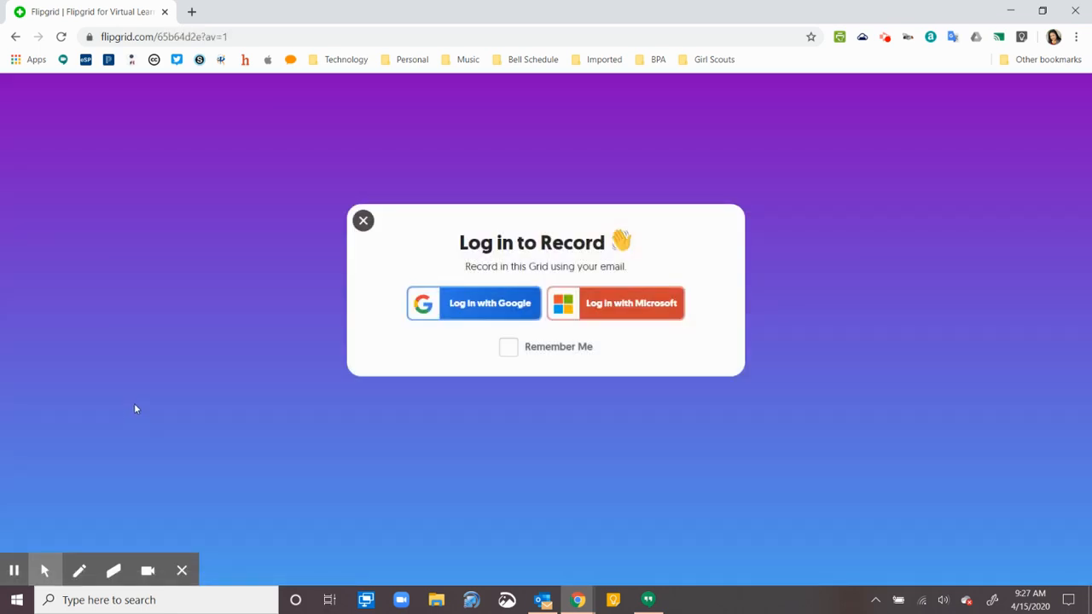
pyautogui.moveTo(485, 329)
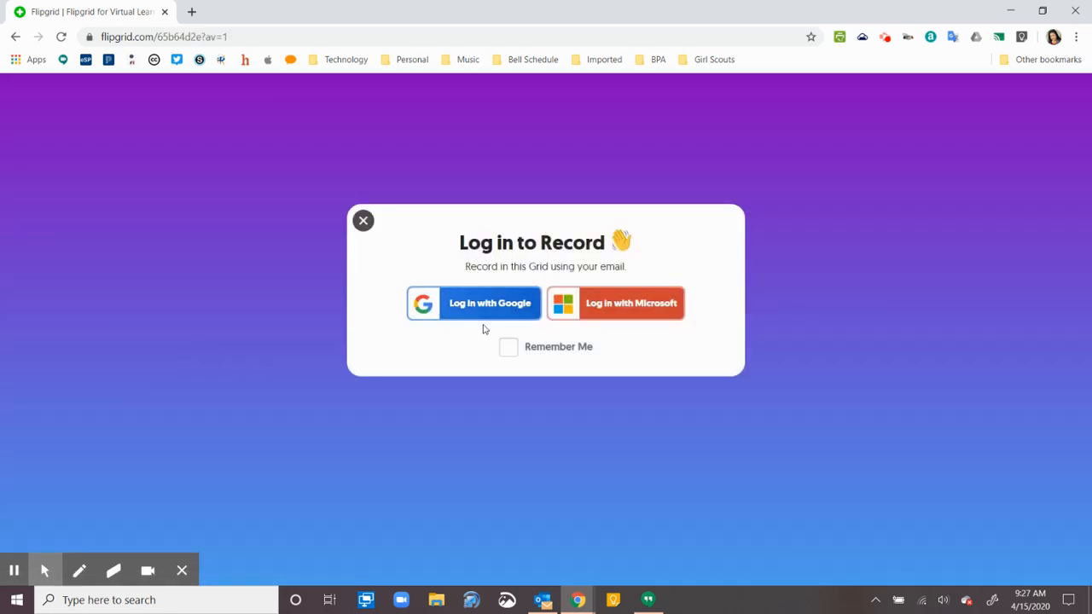
pyautogui.moveTo(481, 307)
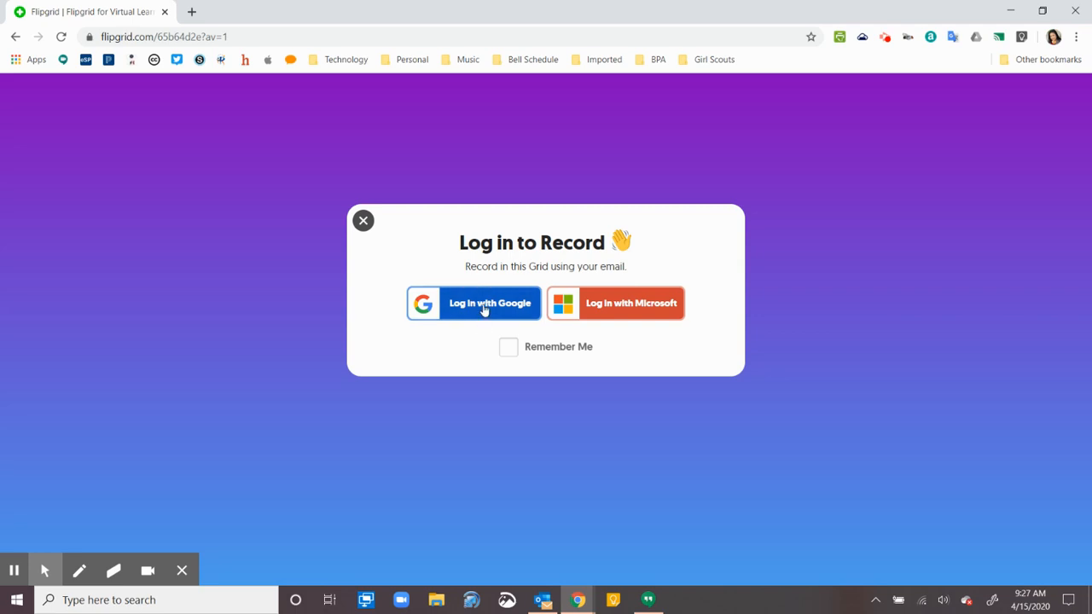
pyautogui.click(490, 304)
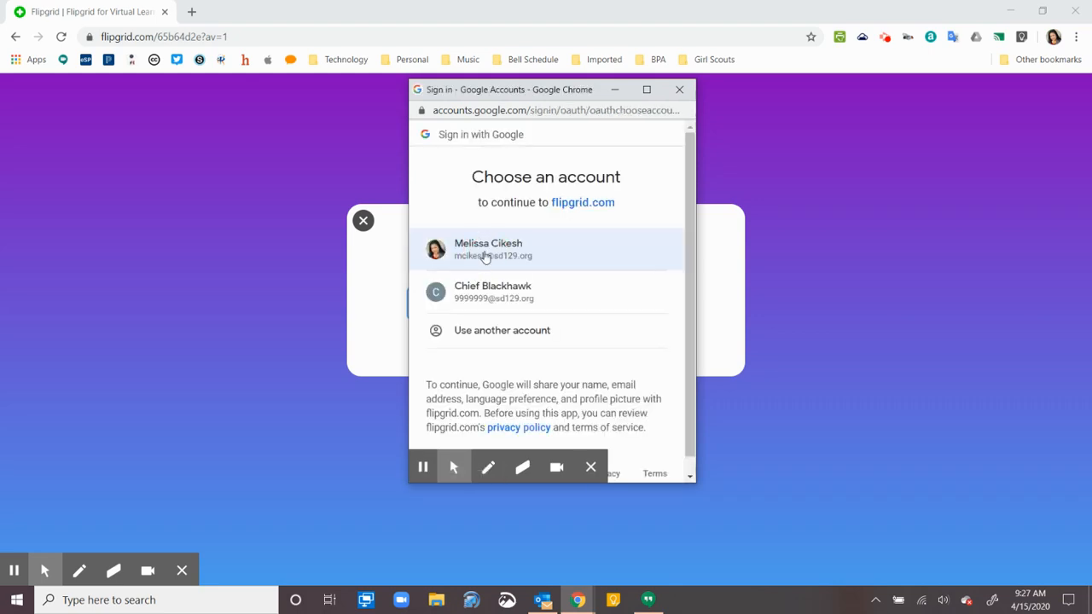
pyautogui.click(546, 249)
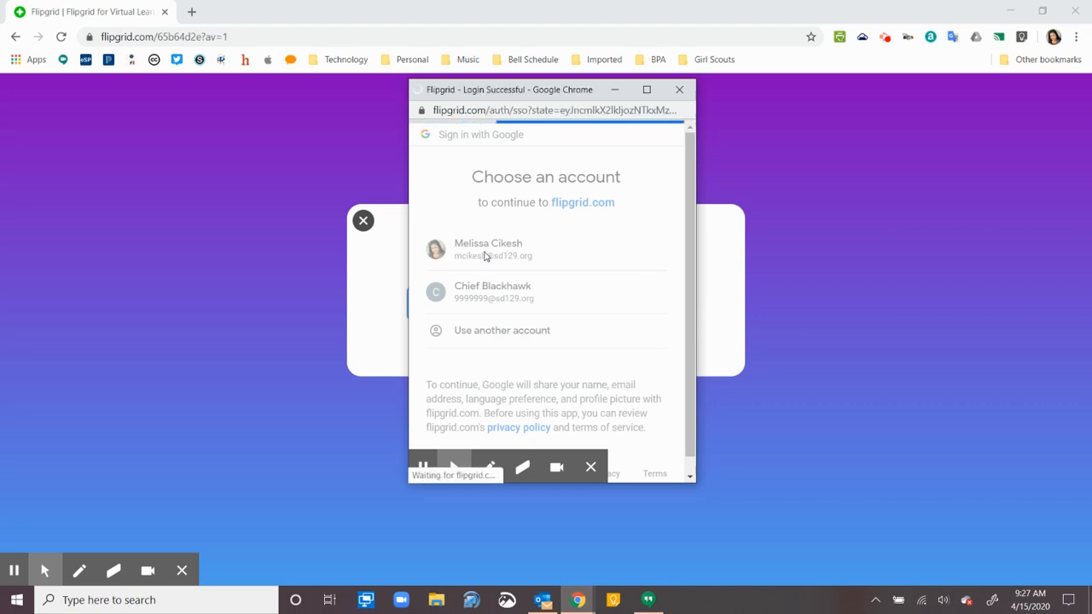
pyautogui.click(488, 249)
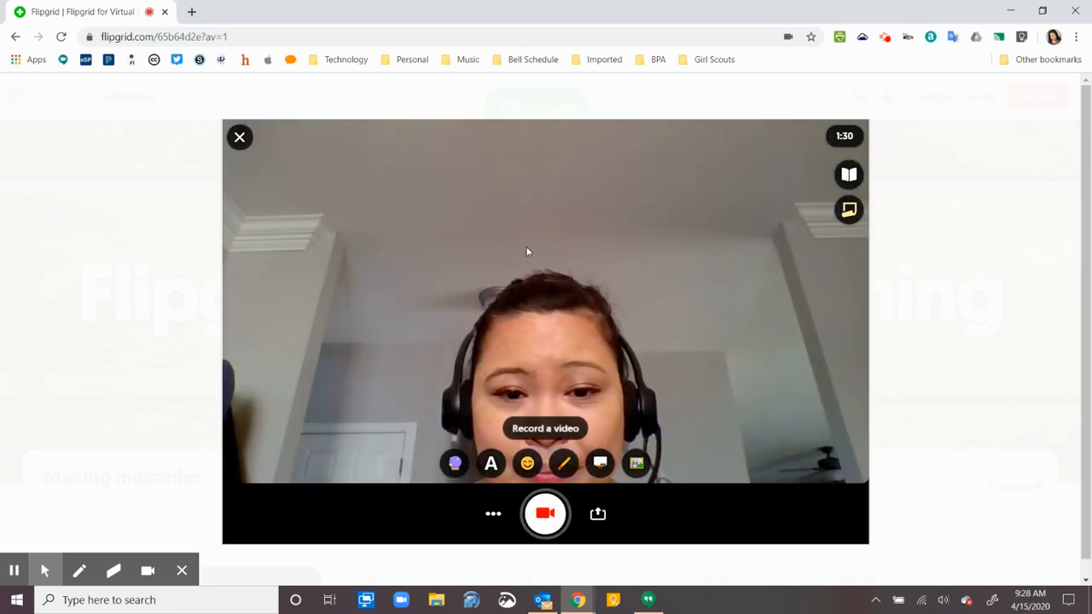
pyautogui.moveTo(563, 381)
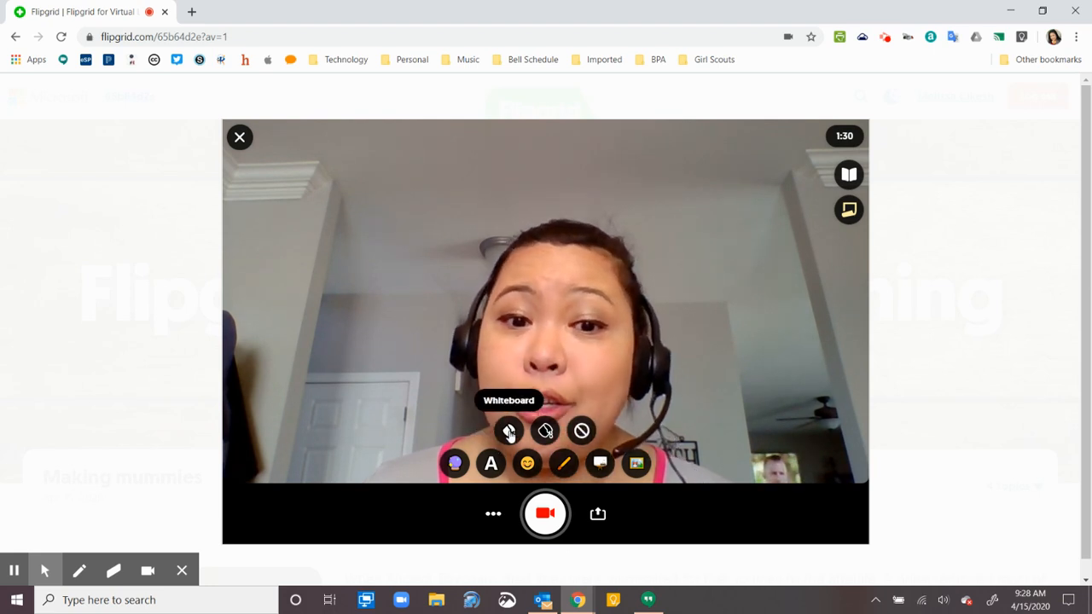
# Switch the recorder from camera to the Whiteboard lens
pyautogui.click(509, 430)
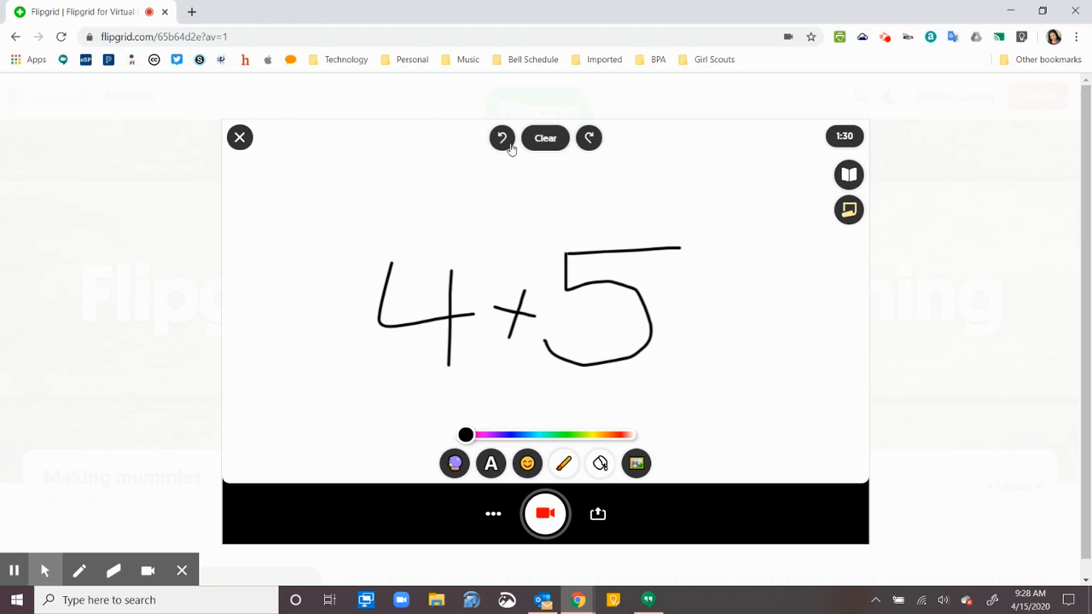
# Clear the whiteboard and add a sticky note reading 'Here is my script!'
pyautogui.click(546, 136)
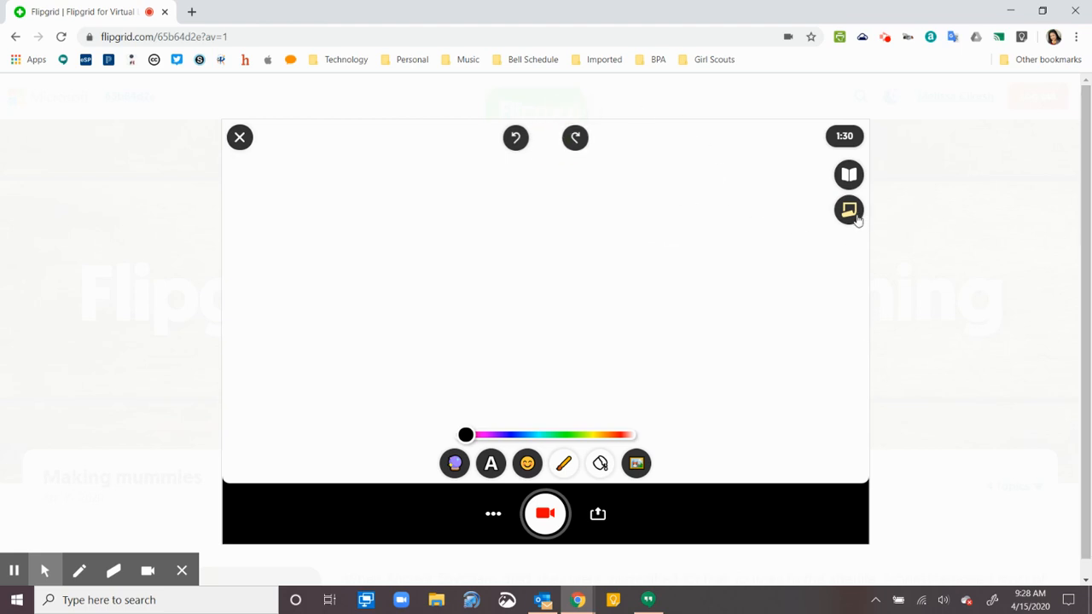
pyautogui.click(850, 210)
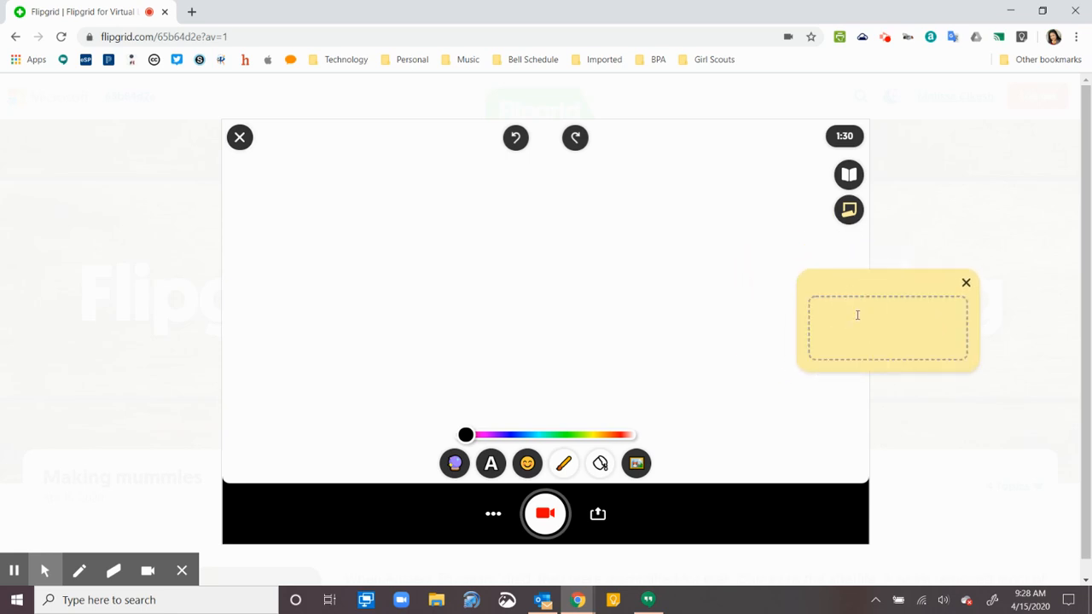
pyautogui.write('Here is')
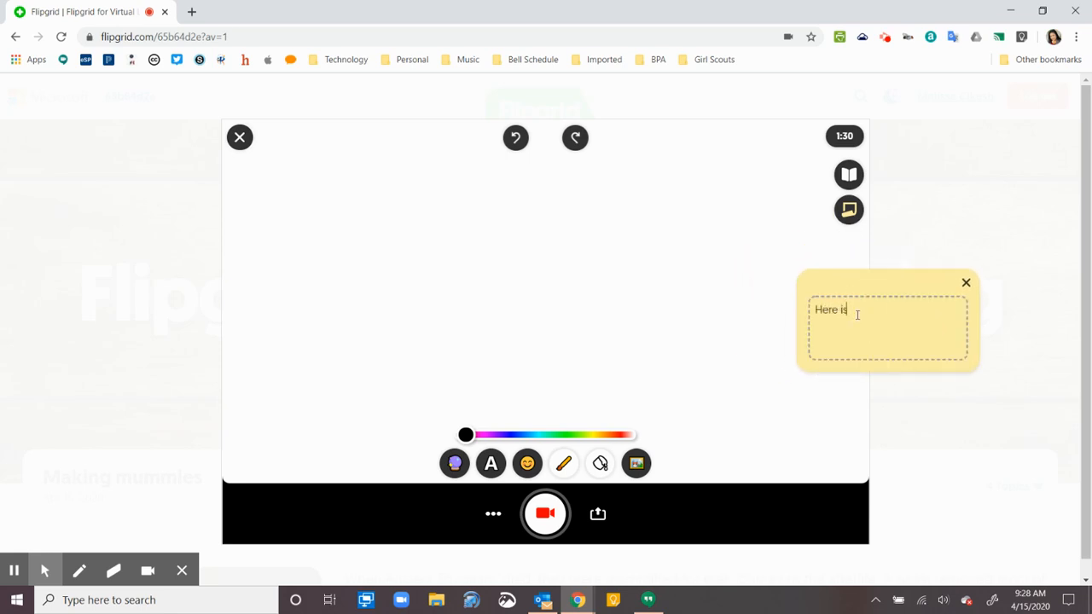
pyautogui.write('my script!')
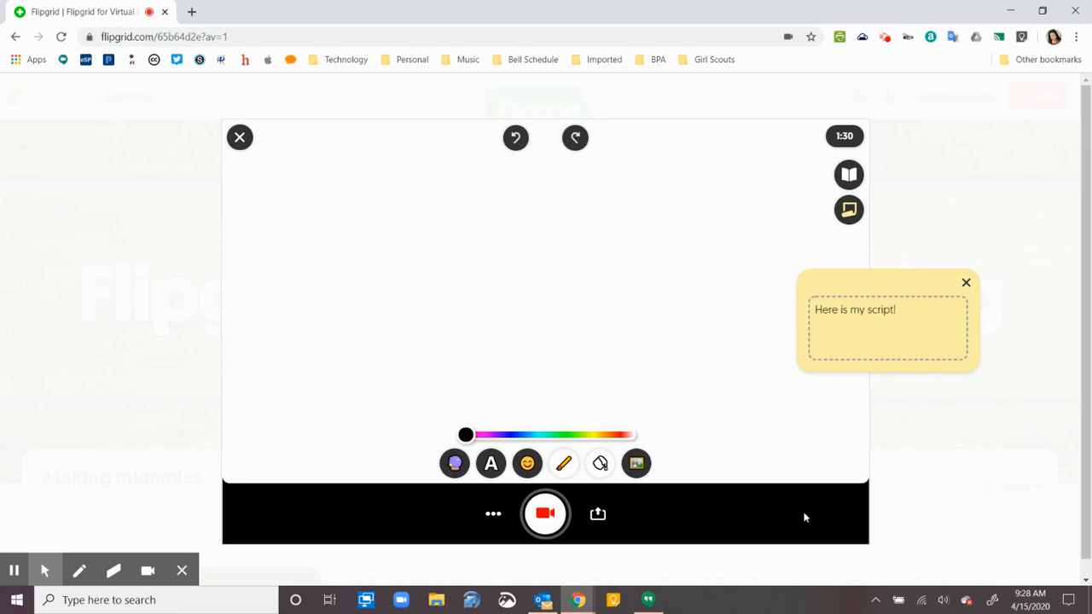
pyautogui.moveTo(943, 510)
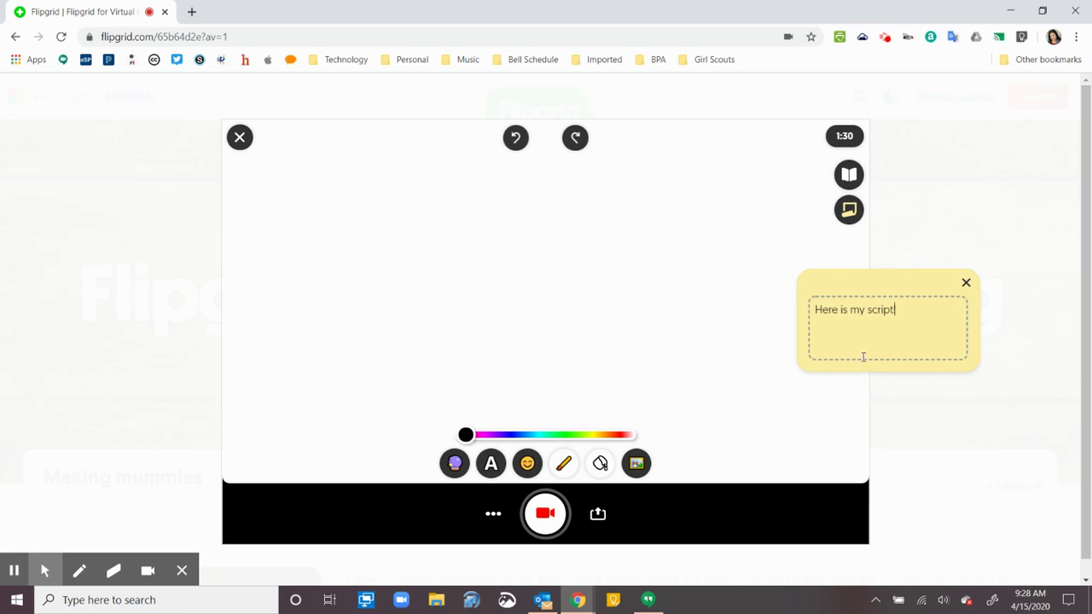
pyautogui.moveTo(850, 174)
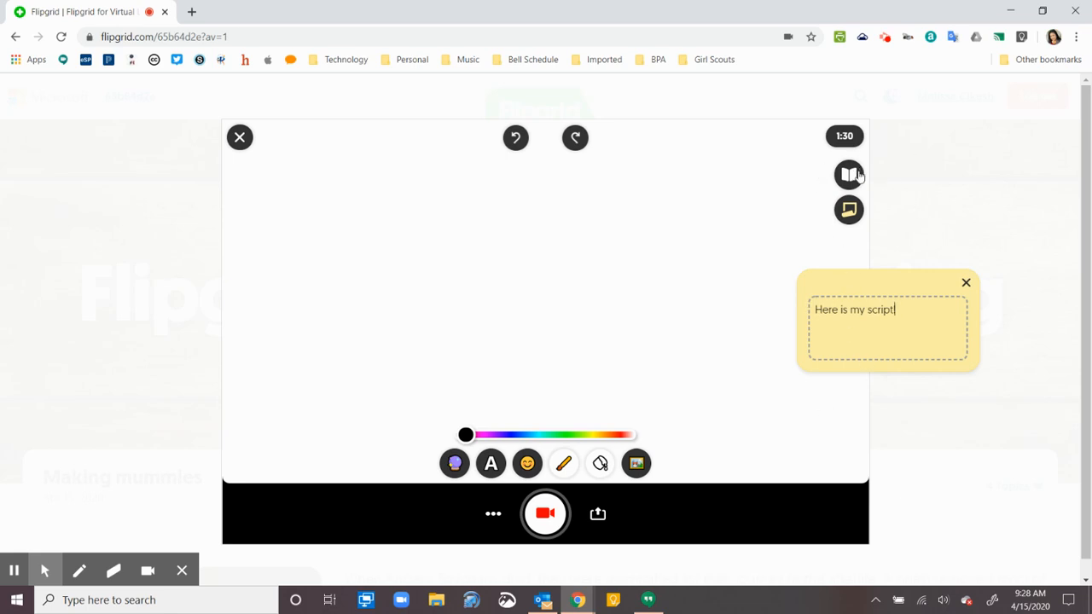
# Review the Making mummies topic details, then dismiss the sticky note
pyautogui.click(850, 174)
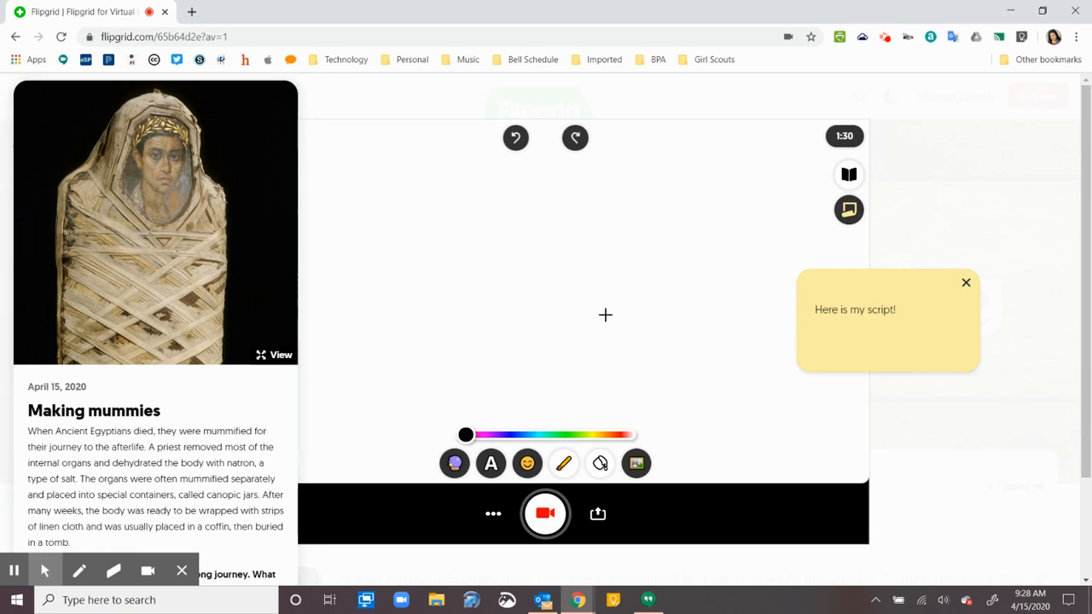
pyautogui.click(546, 514)
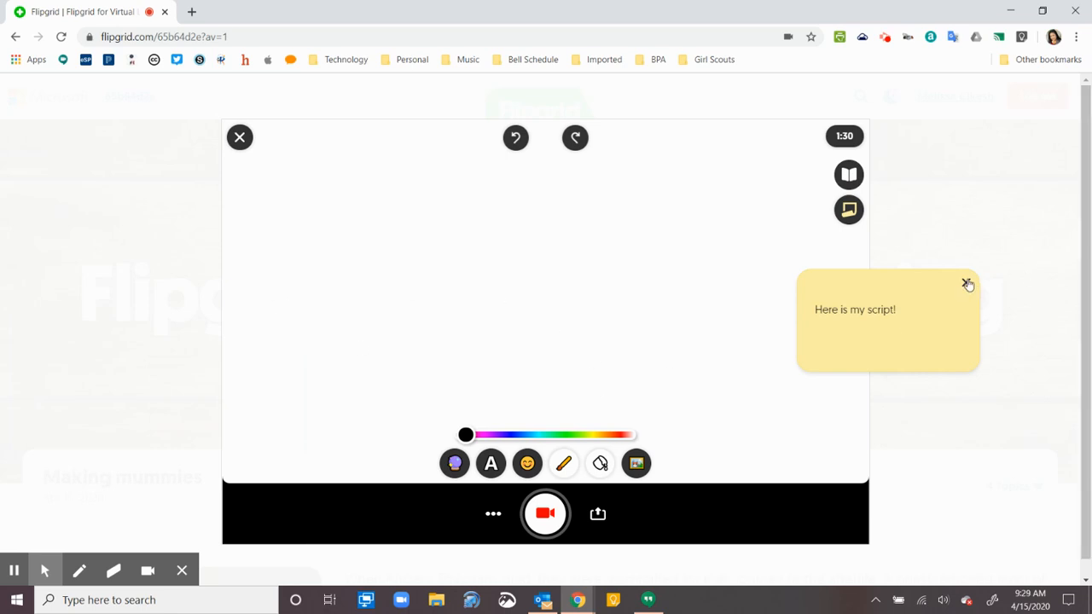
pyautogui.click(968, 283)
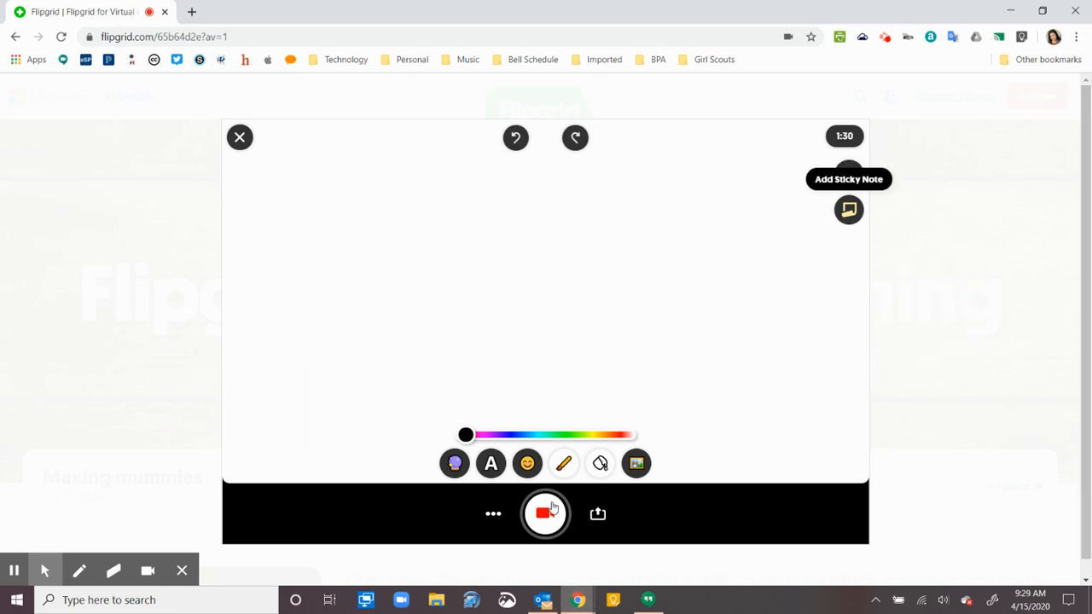
# Record a short whiteboard response video and continue to the selfie step
pyautogui.click(546, 512)
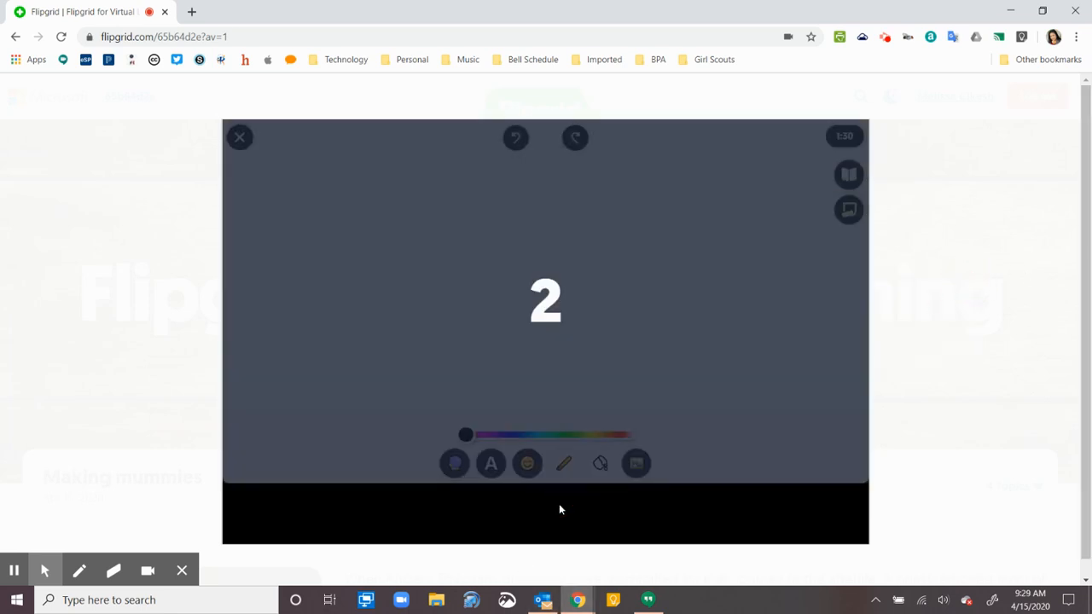
pyautogui.click(546, 513)
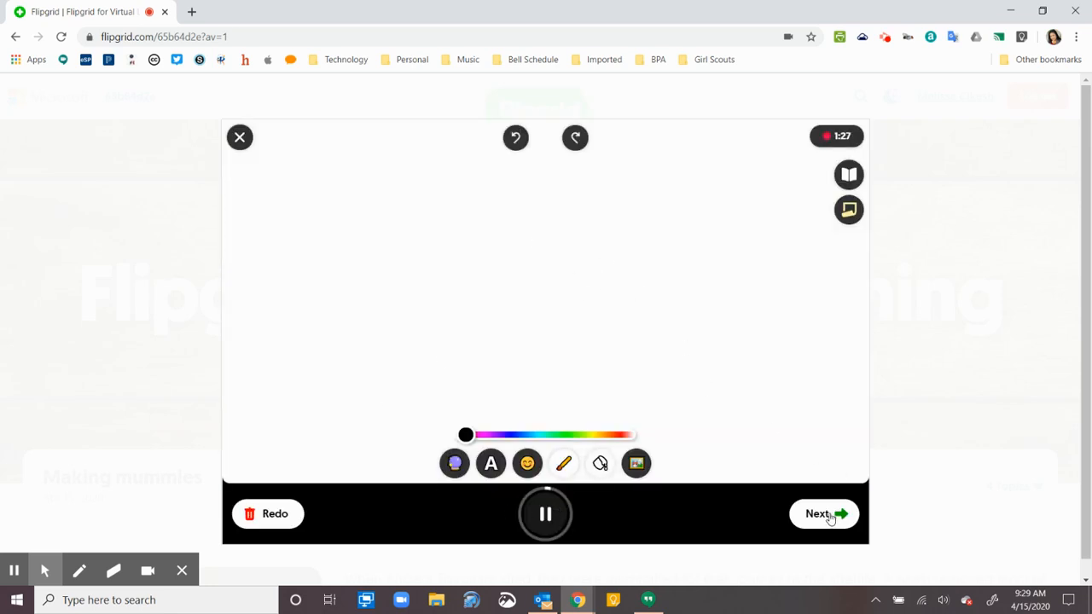
pyautogui.click(818, 512)
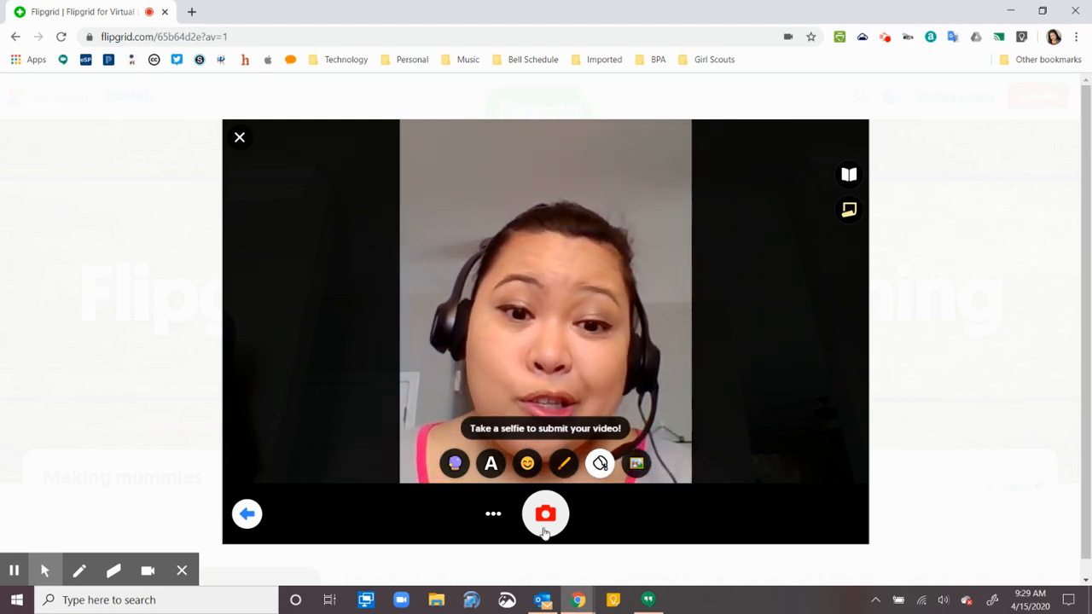
# Capture a selfie and accept it to reach the Submit your video form
pyautogui.click(546, 513)
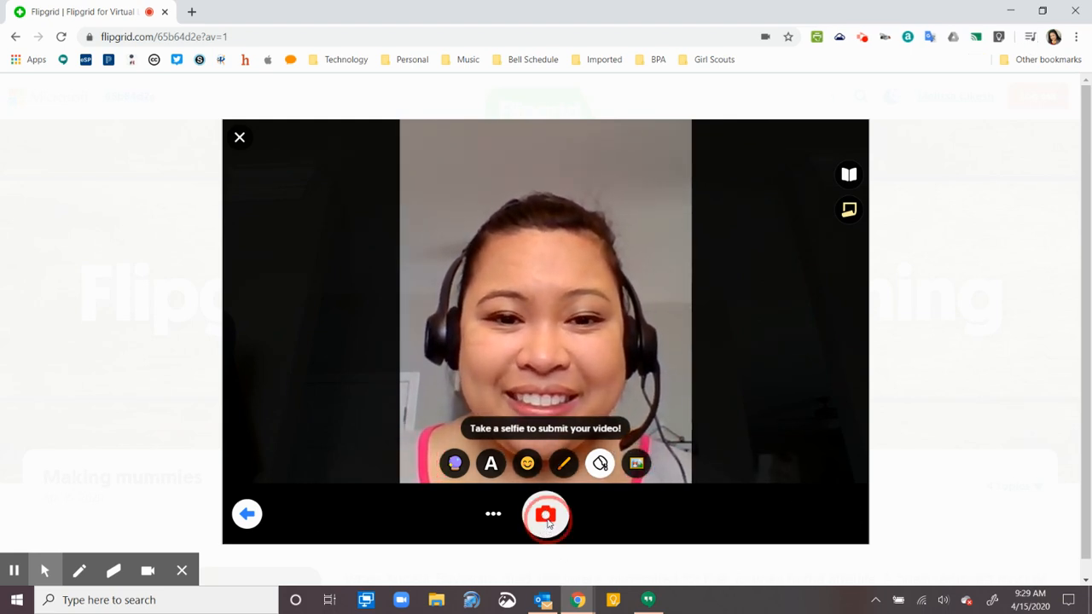
pyautogui.click(547, 513)
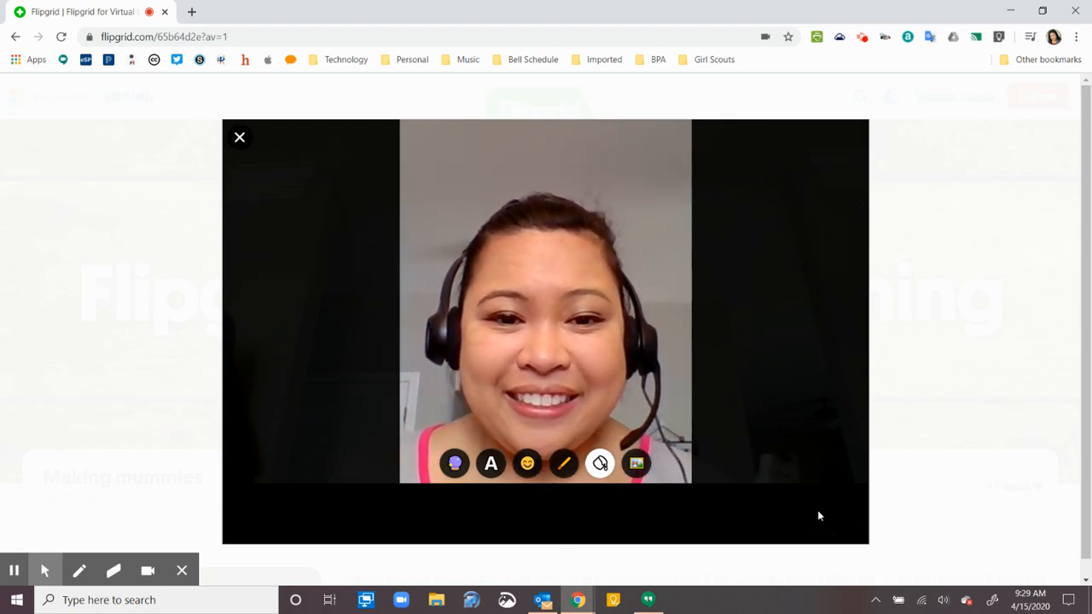
pyautogui.click(637, 464)
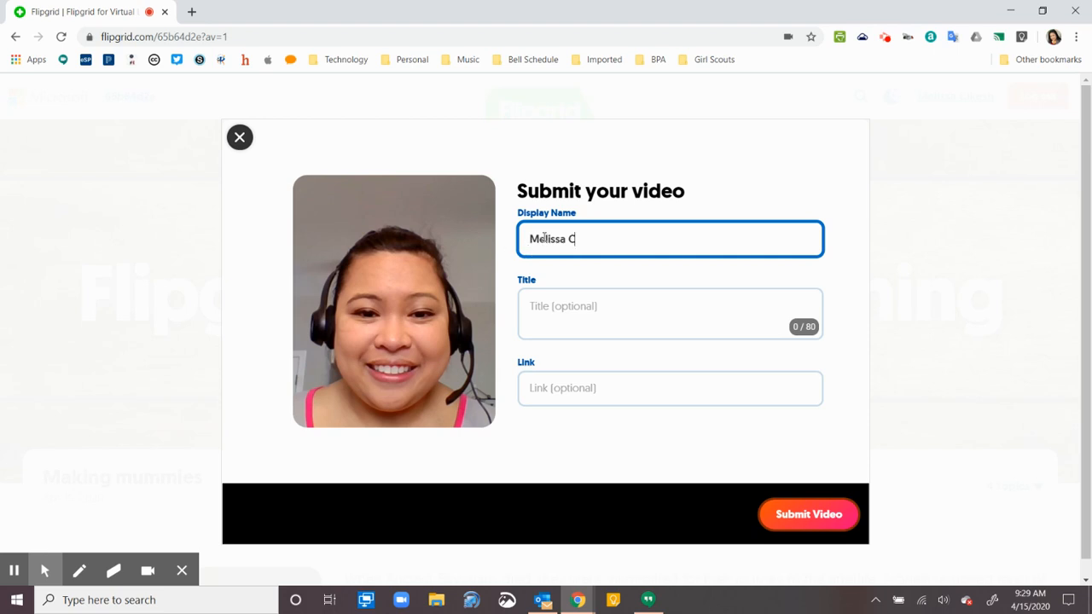
pyautogui.moveTo(1033, 471)
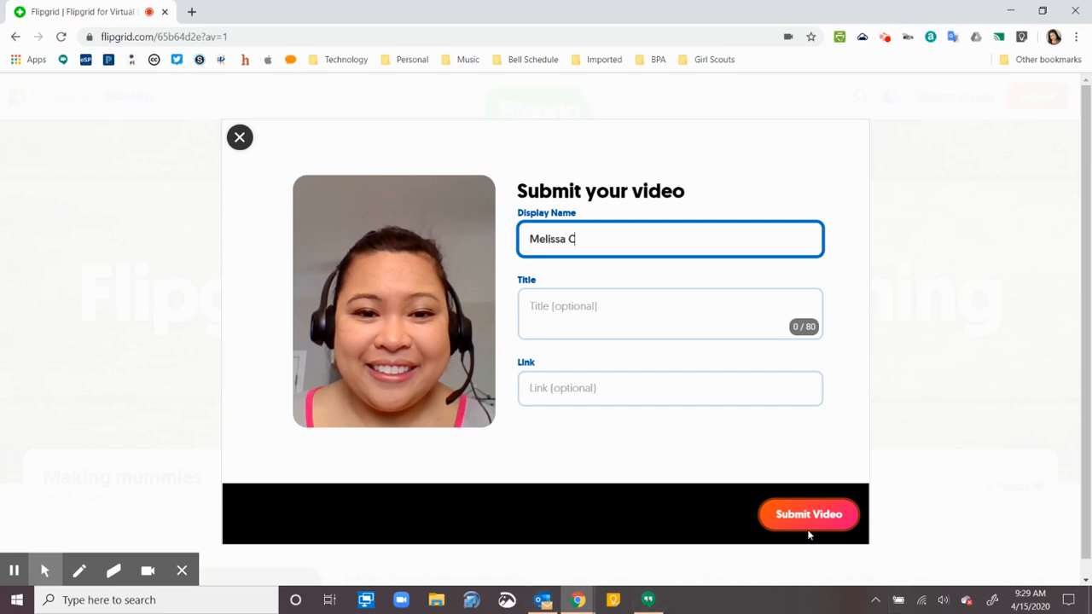
# Submit the video response and complete, returning to the 'Making mummies' topic page
pyautogui.click(809, 513)
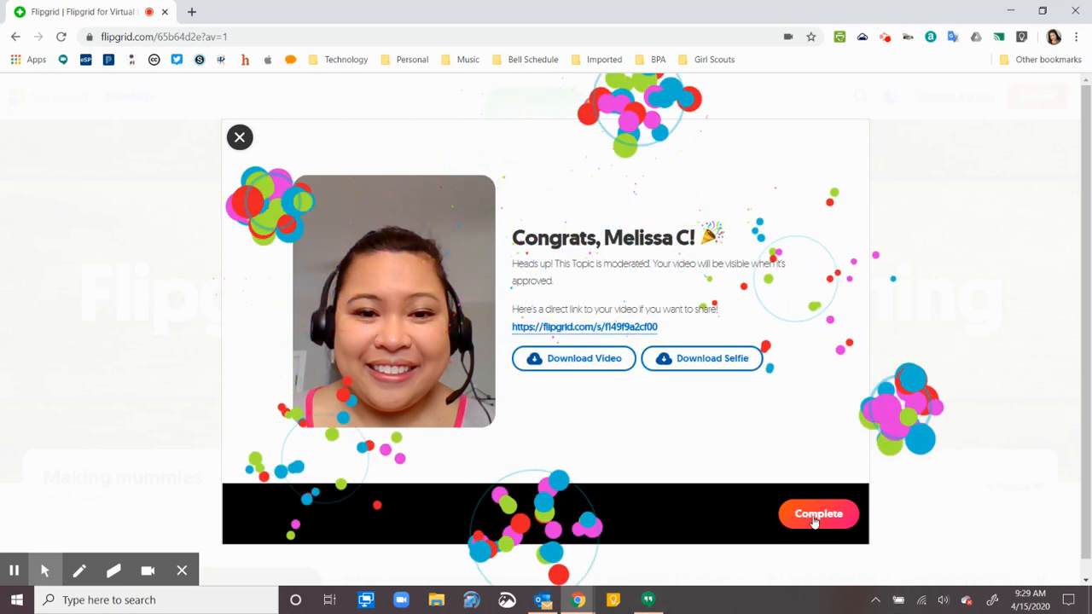
pyautogui.click(818, 514)
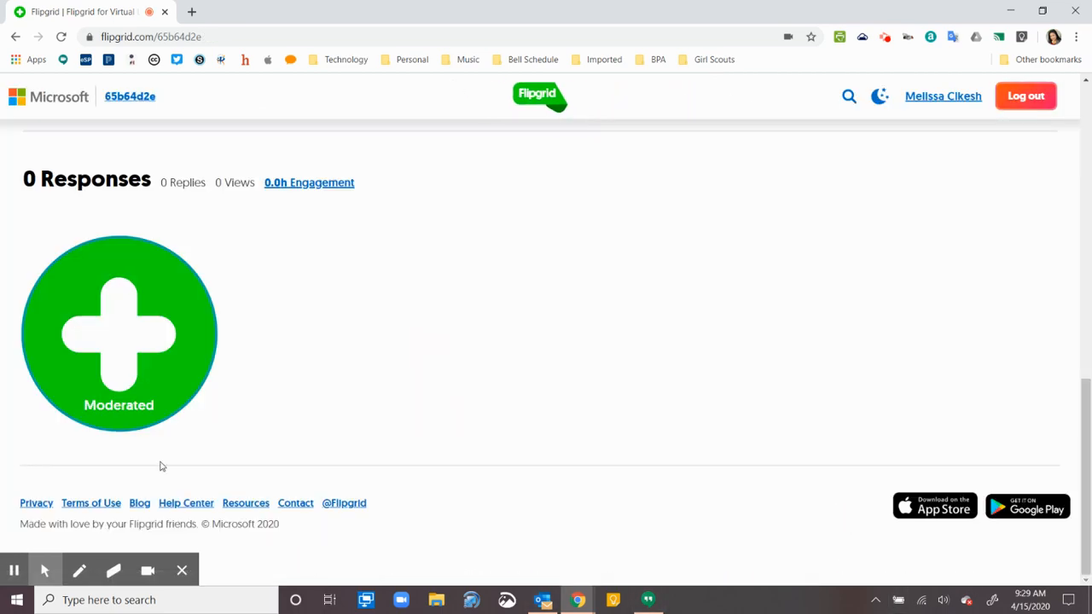
pyautogui.moveTo(425, 372)
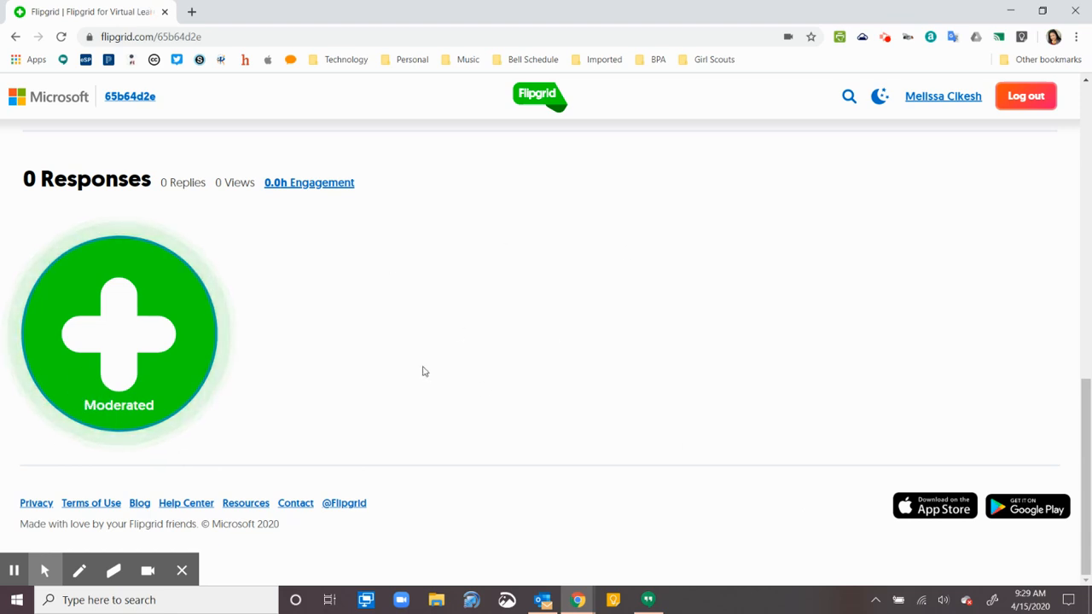
pyautogui.moveTo(551, 321)
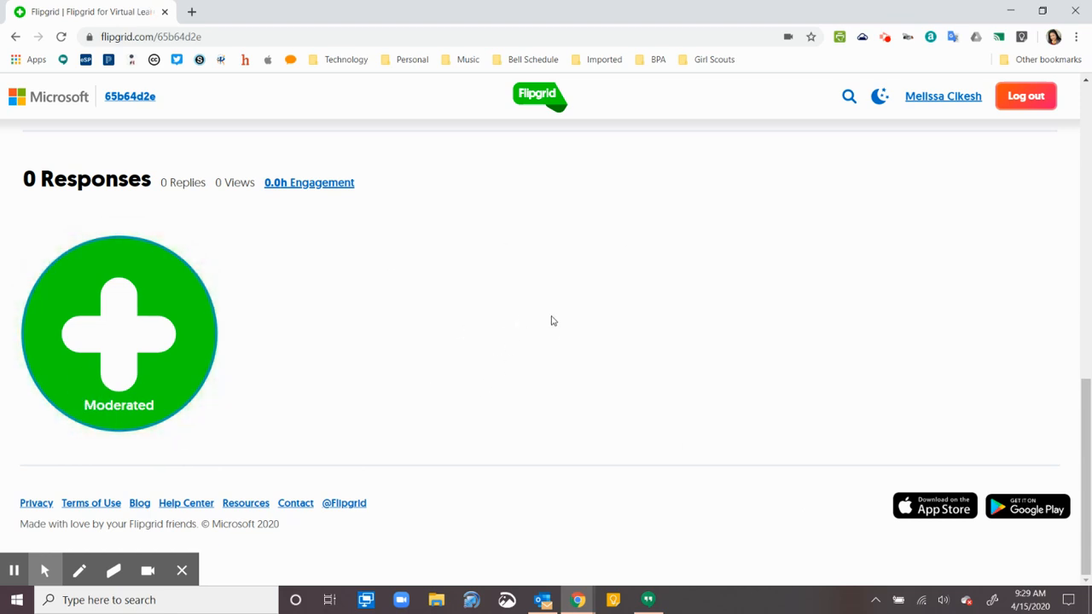